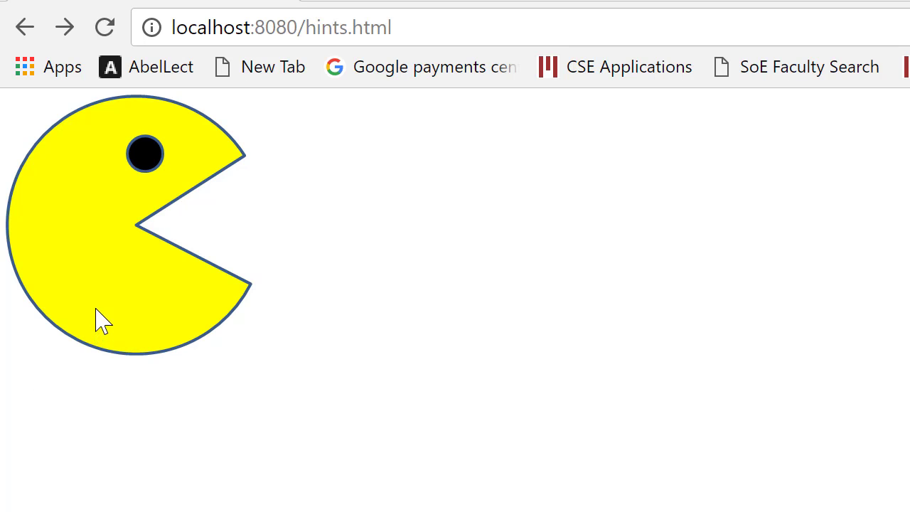
{"action": "mouse_move", "coordinate": [213, 256]}
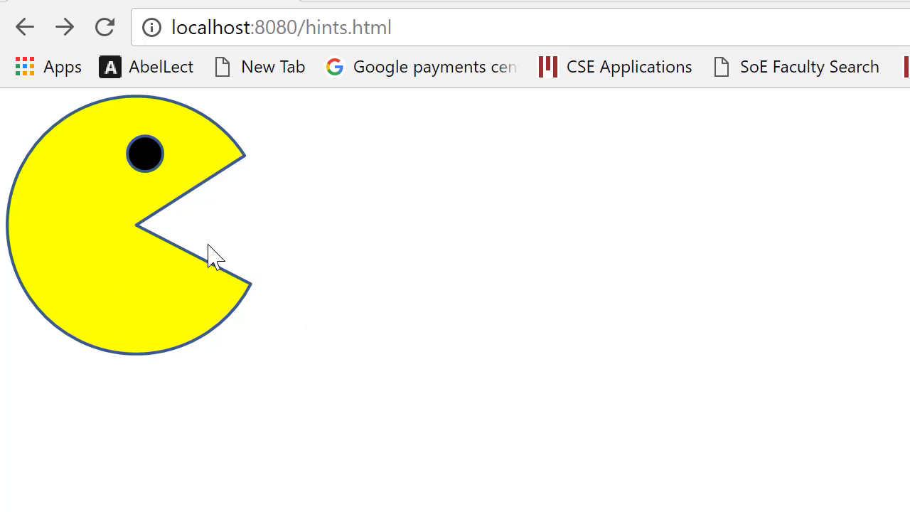
{"action": "mouse_move", "coordinate": [114, 327]}
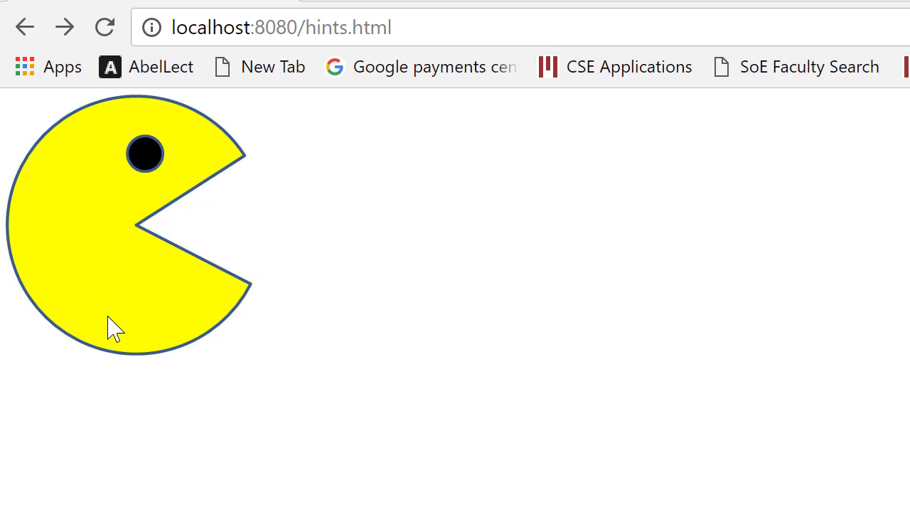
{"action": "mouse_move", "coordinate": [177, 242]}
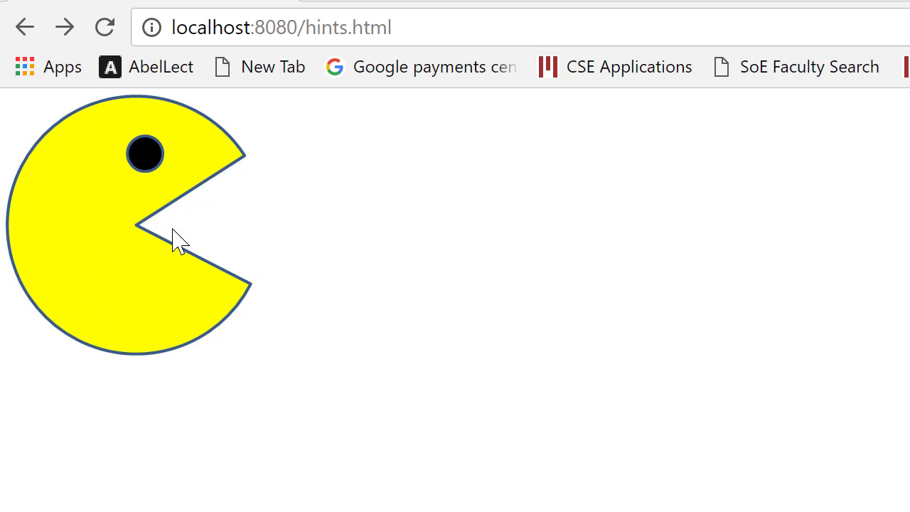
{"action": "mouse_move", "coordinate": [192, 178]}
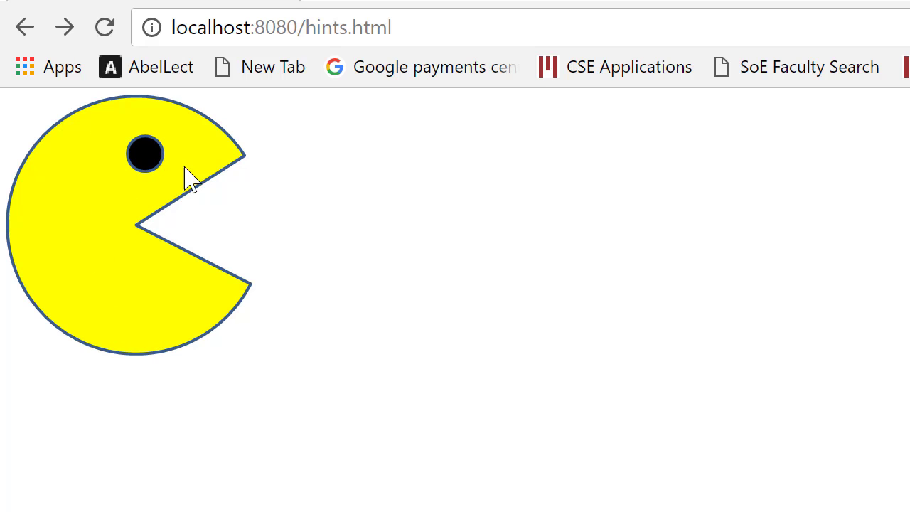
{"action": "mouse_move", "coordinate": [198, 168]}
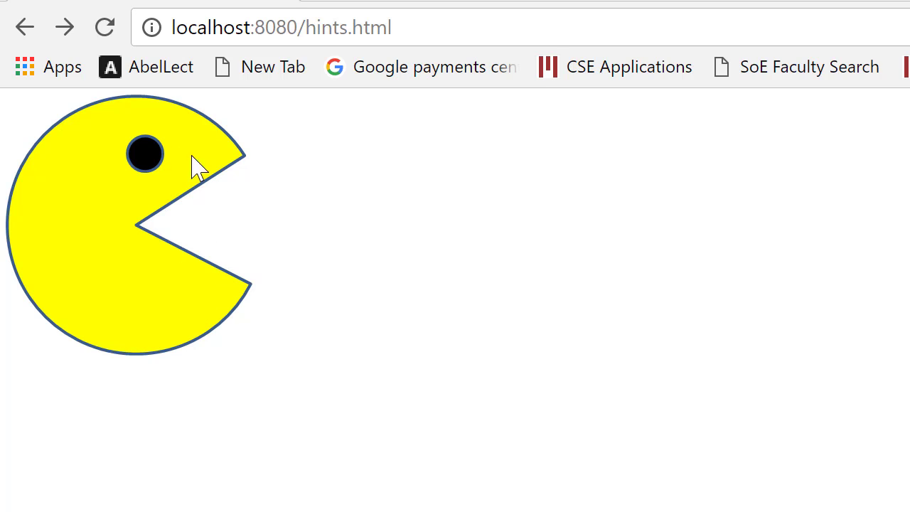
{"action": "mouse_move", "coordinate": [196, 294]}
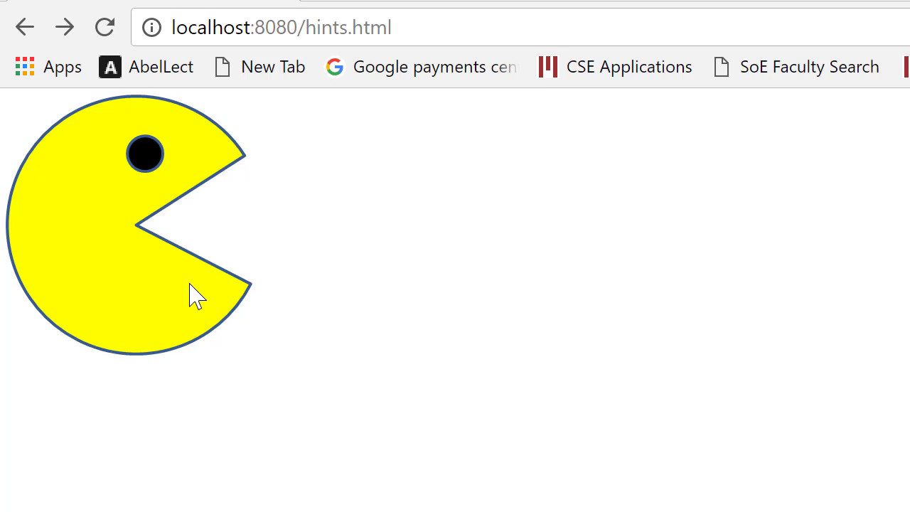
{"action": "mouse_move", "coordinate": [174, 283]}
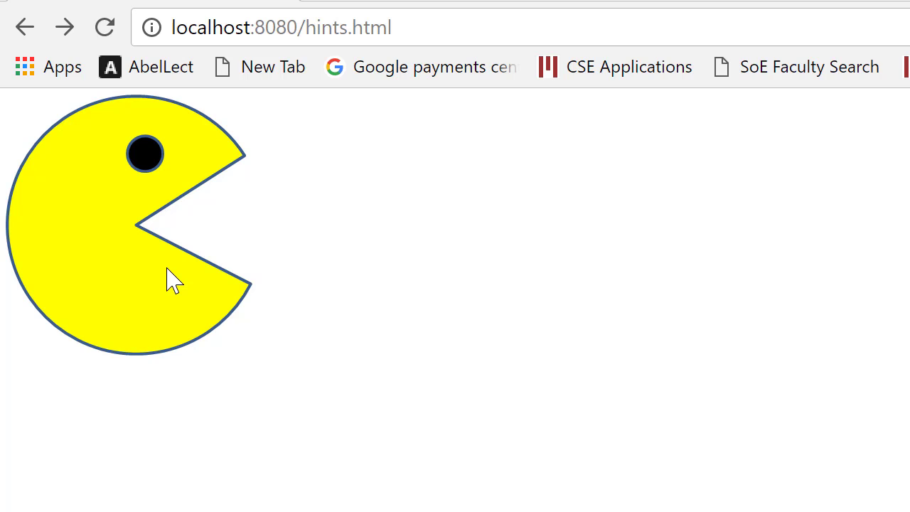
{"action": "mouse_move", "coordinate": [210, 375]}
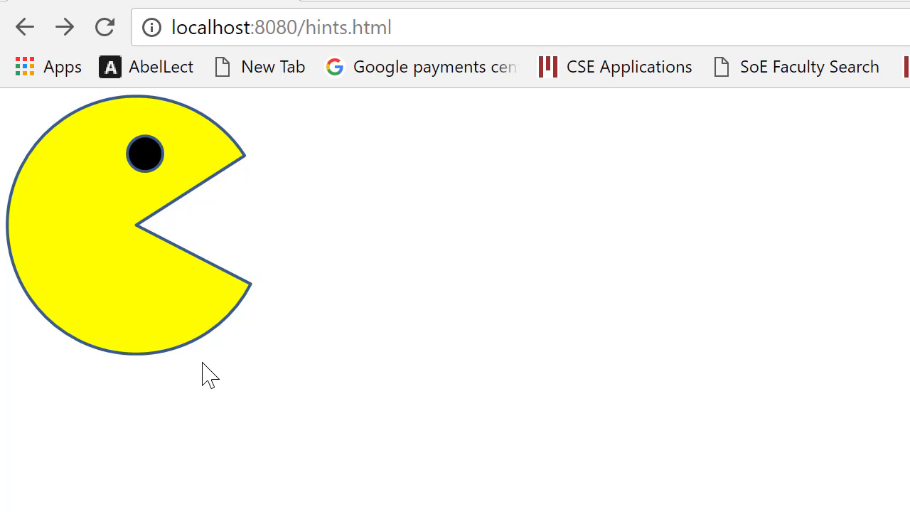
{"action": "mouse_move", "coordinate": [145, 206]}
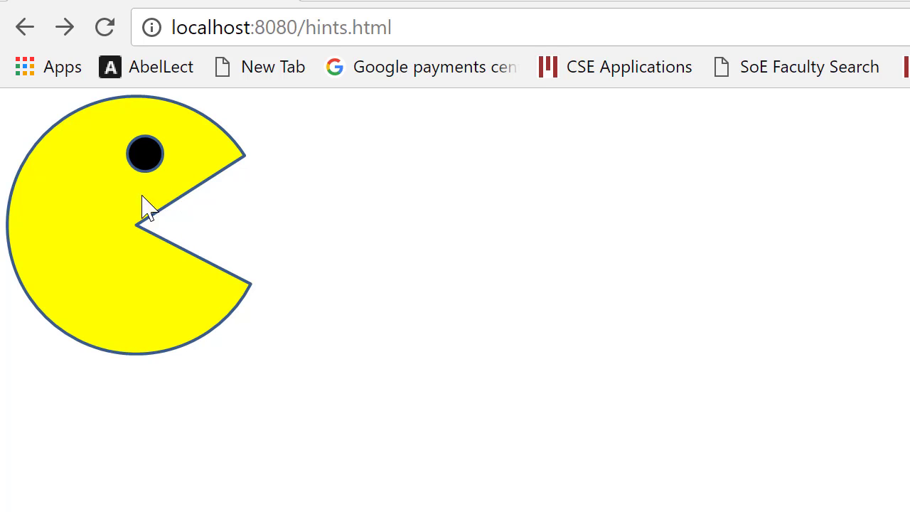
{"action": "mouse_move", "coordinate": [165, 273]}
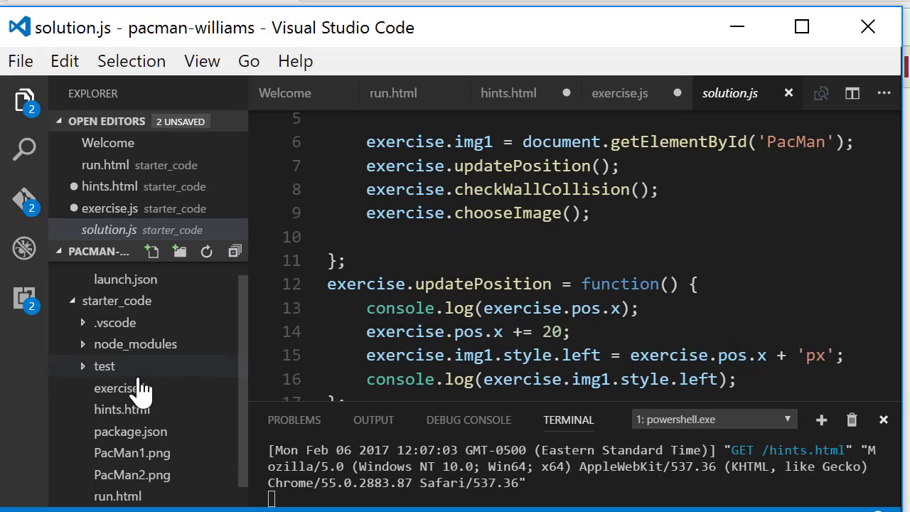
{"action": "mouse_move", "coordinate": [132, 452]}
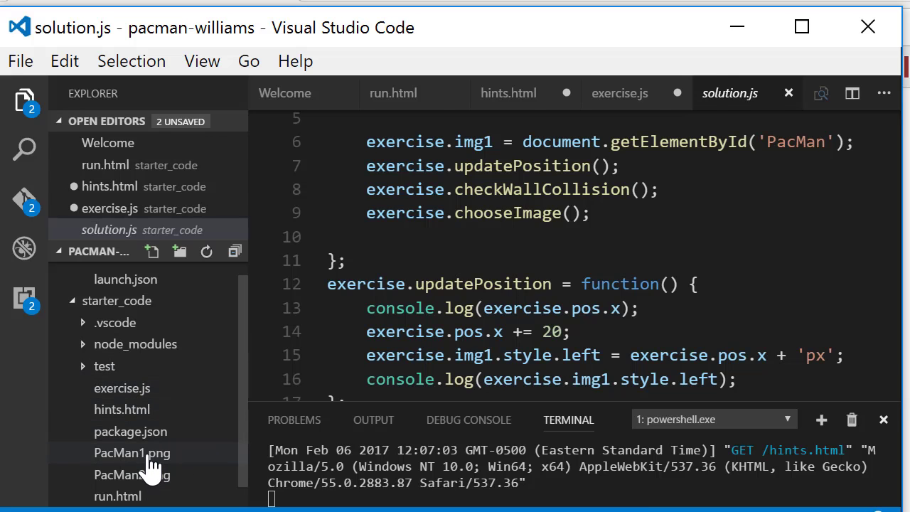
Step: Compare the open-mouth PacMan1.png and closed-mouth PacMan2.png previews, ending on PacMan1.png
{"action": "left_click", "coordinate": [132, 453]}
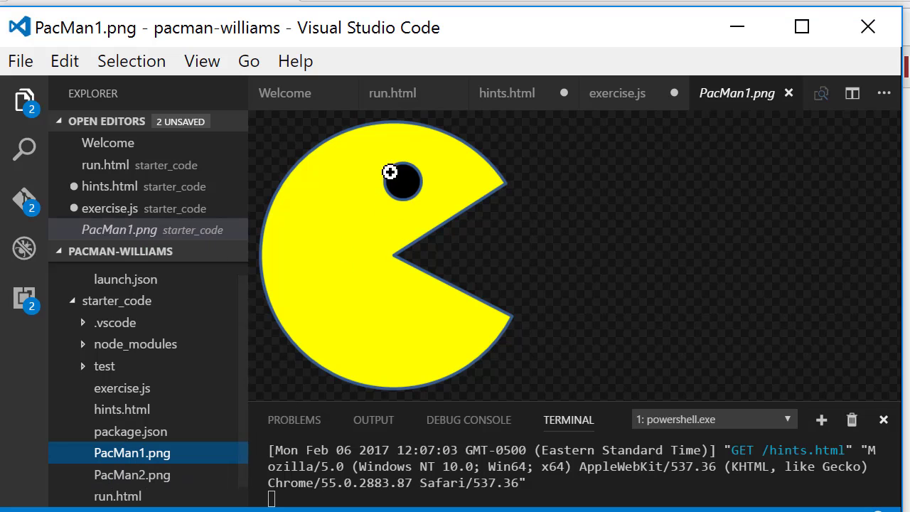
{"action": "mouse_move", "coordinate": [157, 487]}
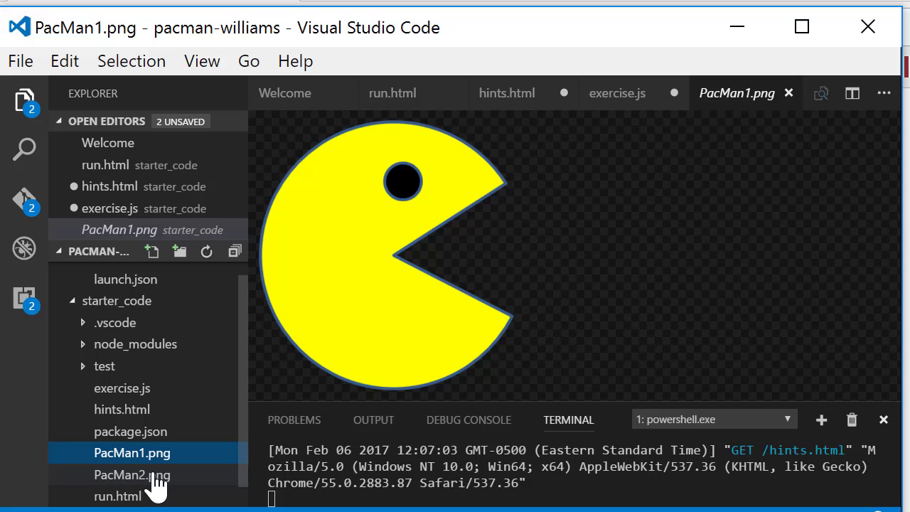
{"action": "left_click", "coordinate": [132, 475]}
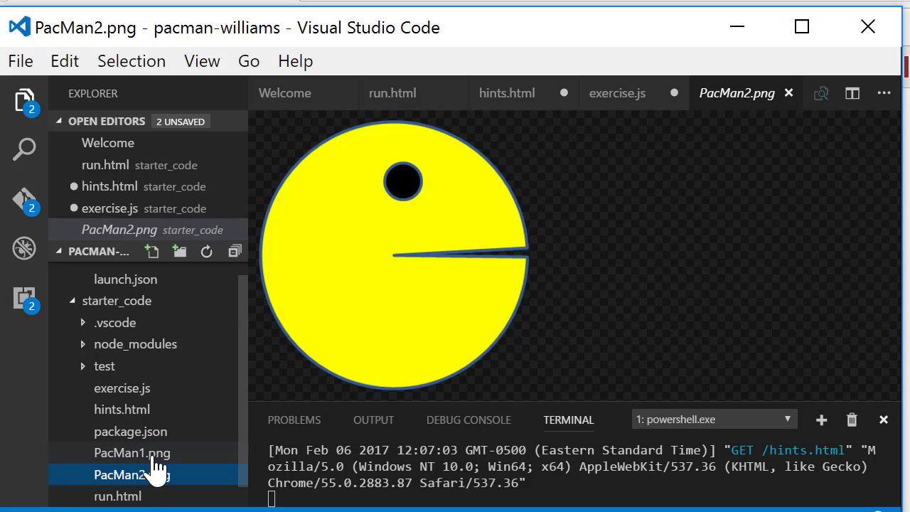
{"action": "left_click", "coordinate": [132, 452]}
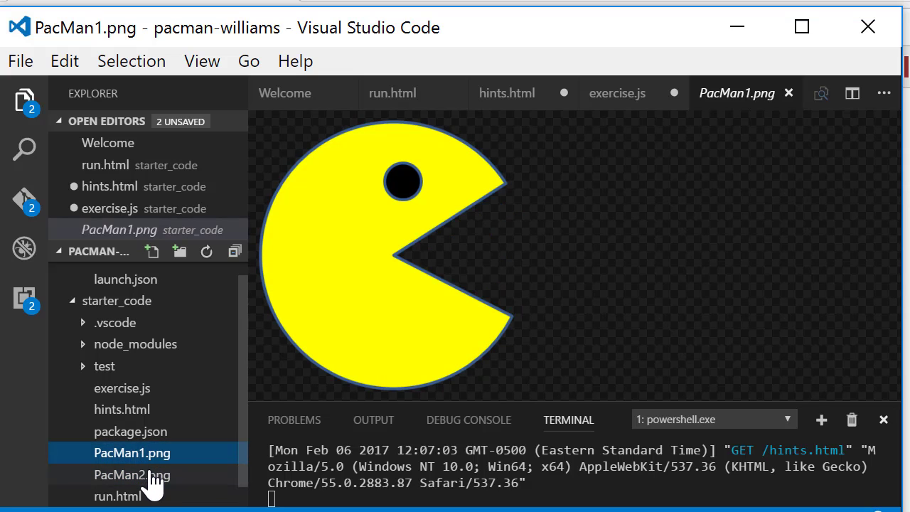
{"action": "left_click", "coordinate": [131, 475]}
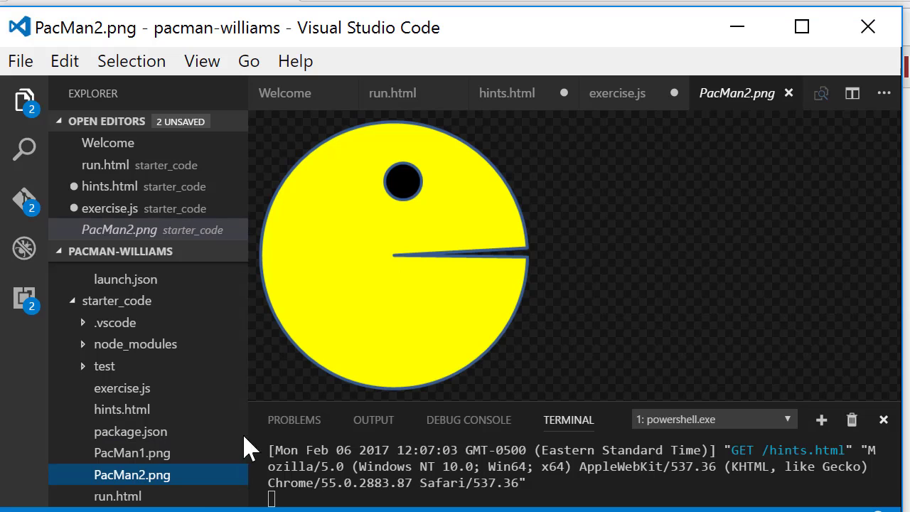
{"action": "left_click", "coordinate": [131, 453]}
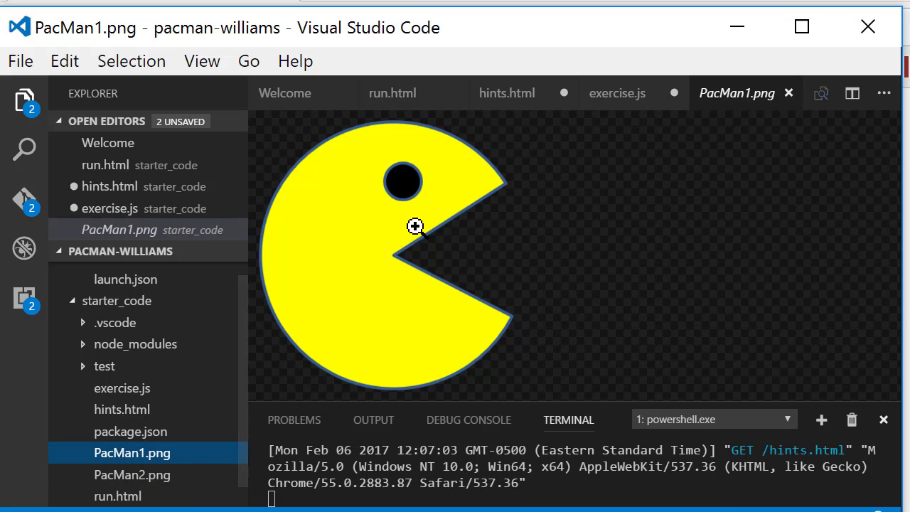
{"action": "mouse_move", "coordinate": [338, 346]}
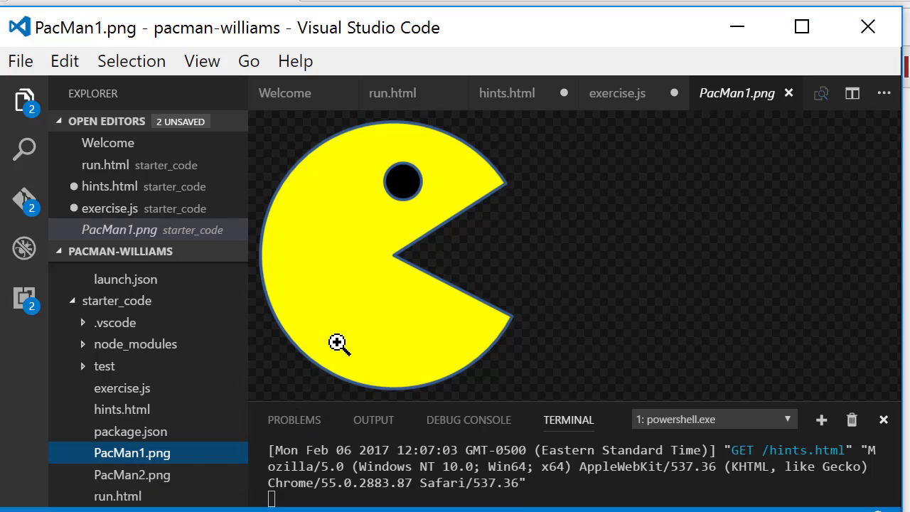
{"action": "mouse_move", "coordinate": [310, 387]}
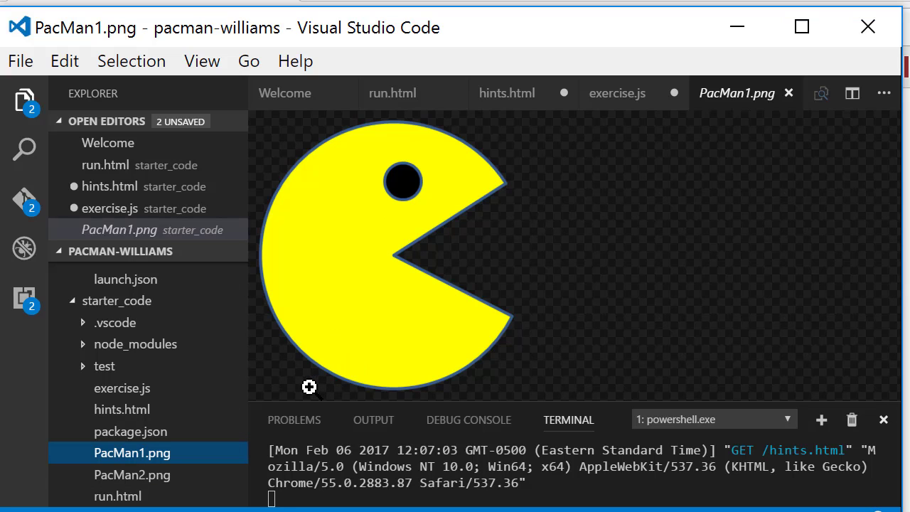
{"action": "mouse_move", "coordinate": [122, 410]}
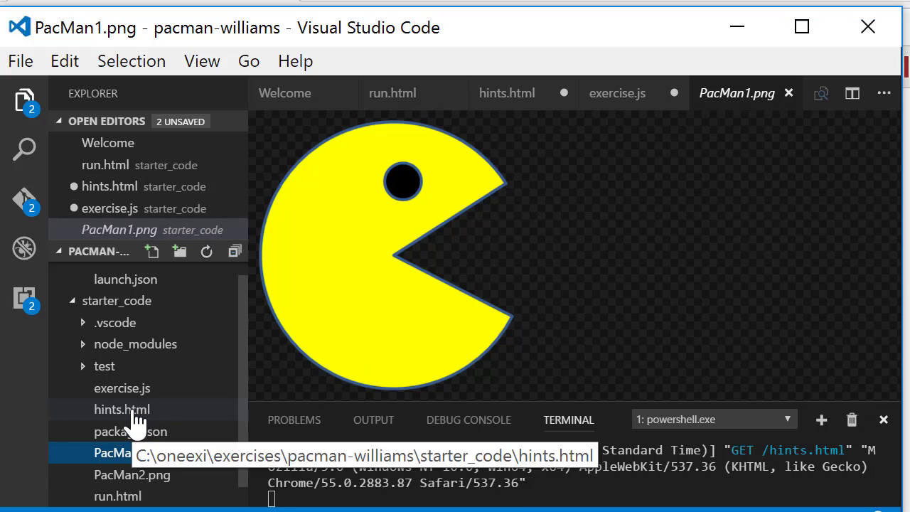
Step: Open hints.html in the editor, showing the img tag with id PacMan and src PacMan1.png
{"action": "left_click", "coordinate": [123, 409]}
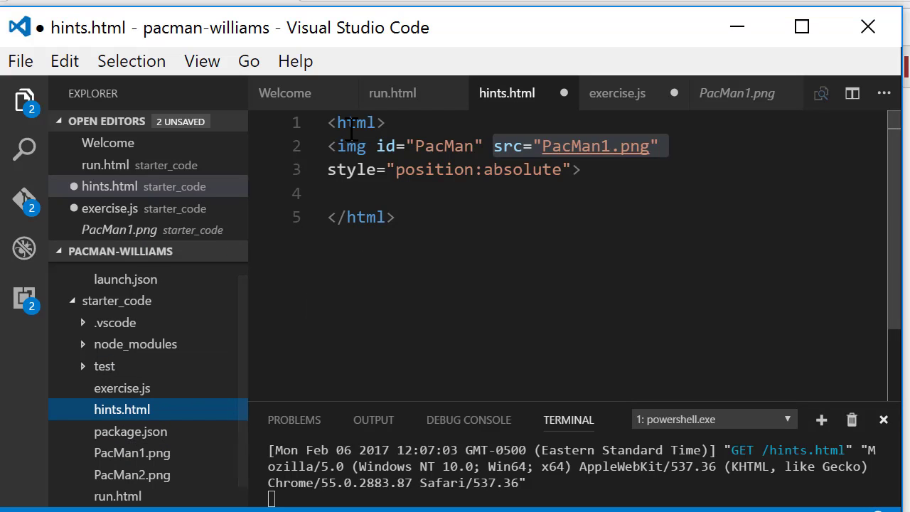
{"action": "mouse_move", "coordinate": [507, 159]}
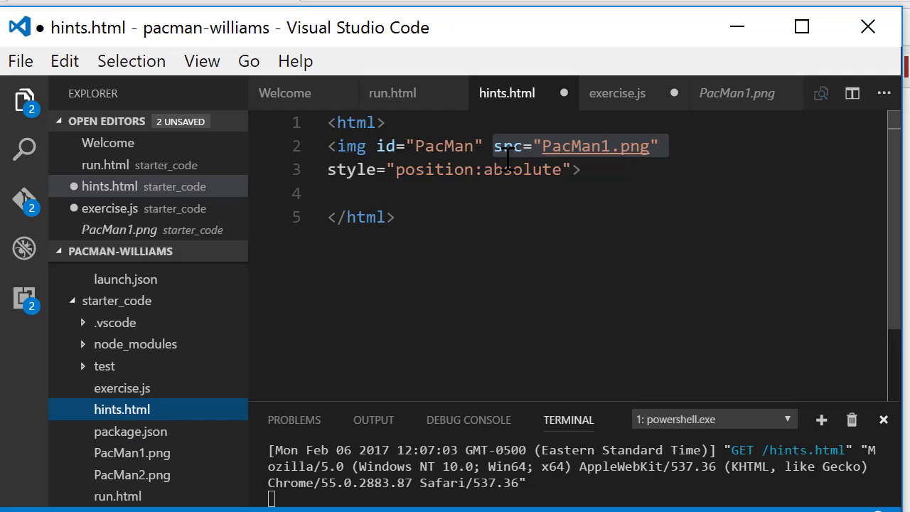
{"action": "mouse_move", "coordinate": [427, 145]}
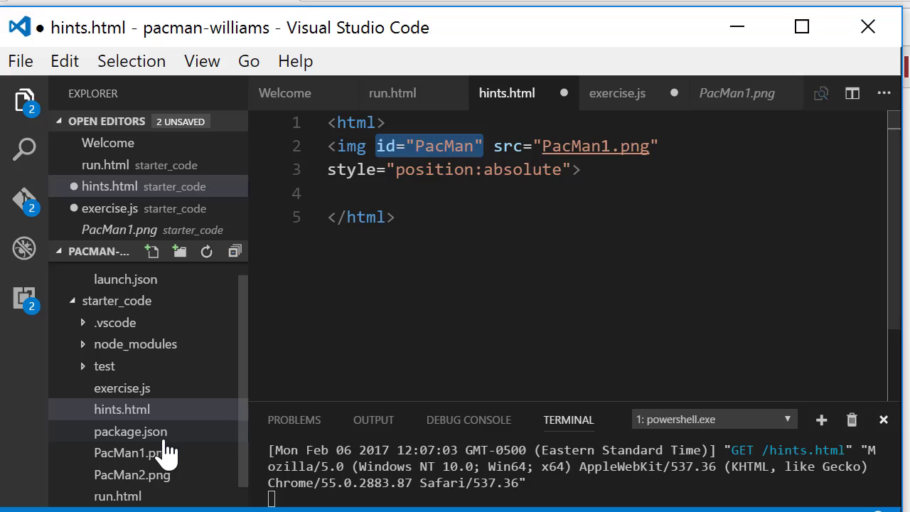
{"action": "left_click", "coordinate": [128, 453]}
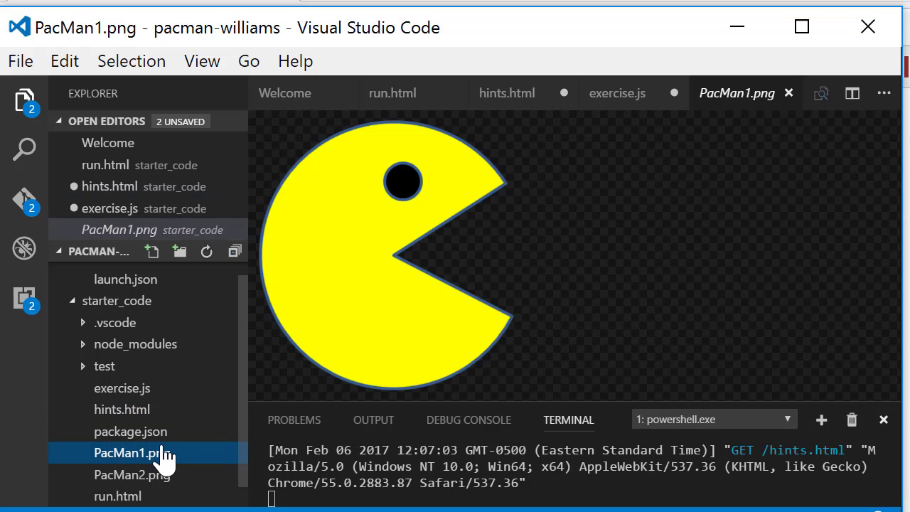
{"action": "mouse_move", "coordinate": [142, 419]}
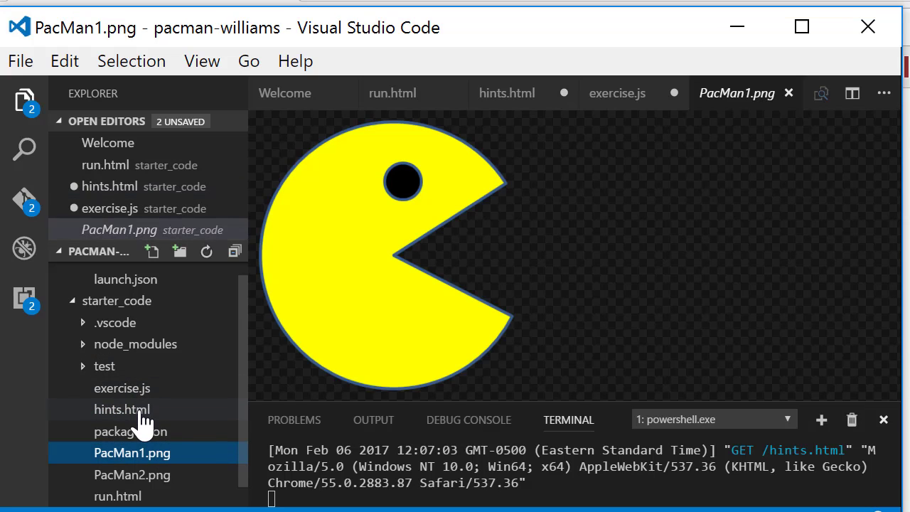
{"action": "left_click", "coordinate": [123, 409]}
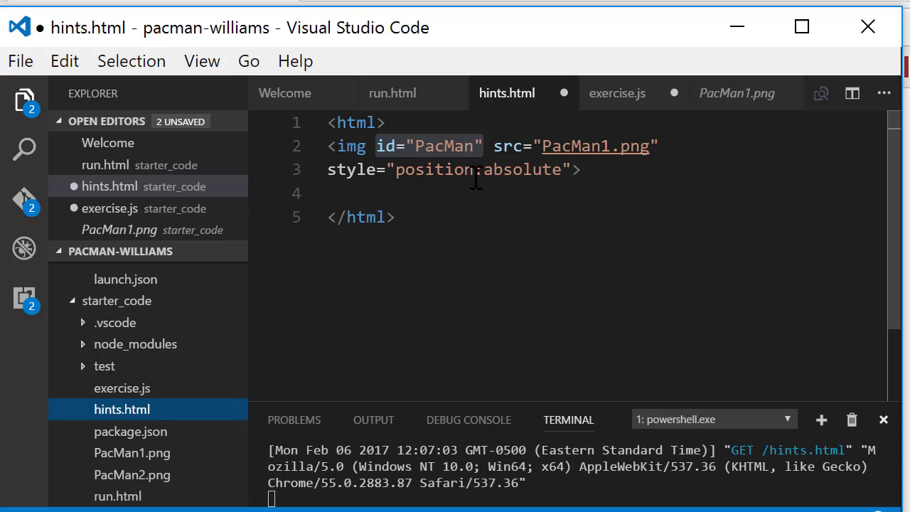
{"action": "mouse_move", "coordinate": [497, 282]}
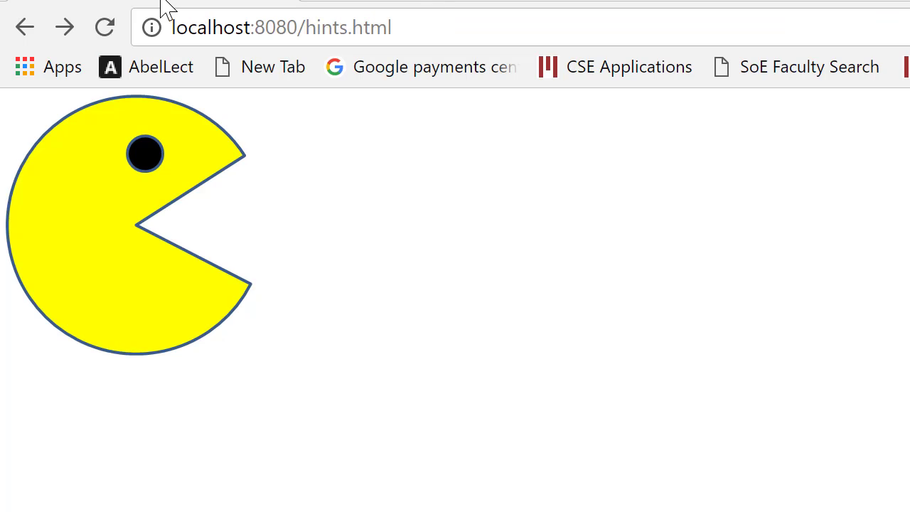
{"action": "mouse_move", "coordinate": [236, 17]}
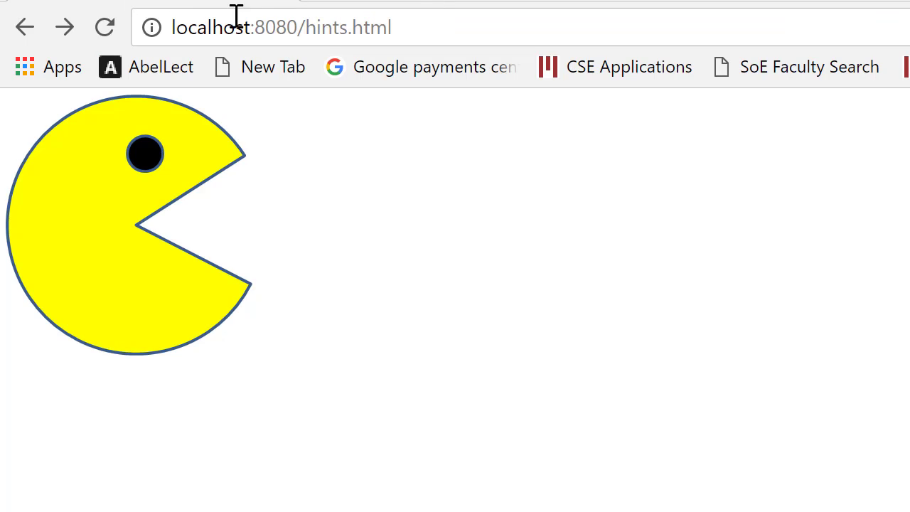
{"action": "mouse_move", "coordinate": [117, 294]}
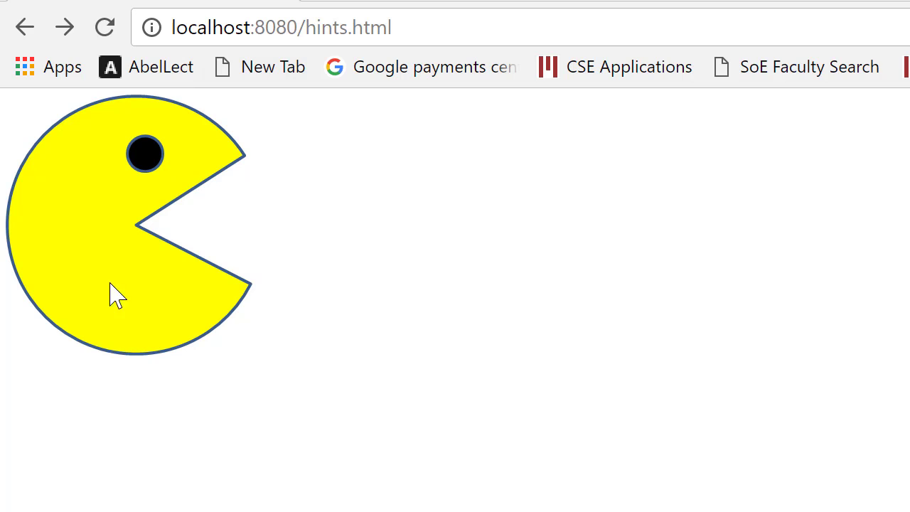
{"action": "mouse_move", "coordinate": [312, 269]}
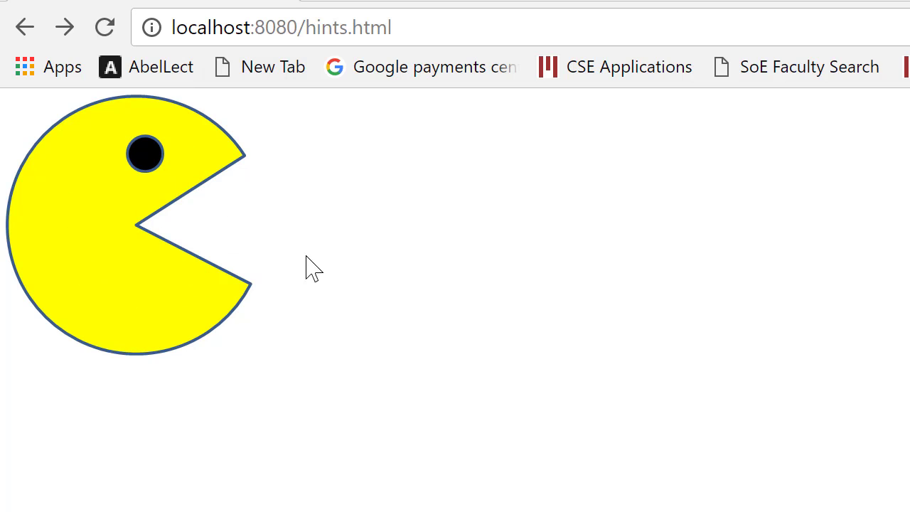
{"action": "mouse_move", "coordinate": [548, 316]}
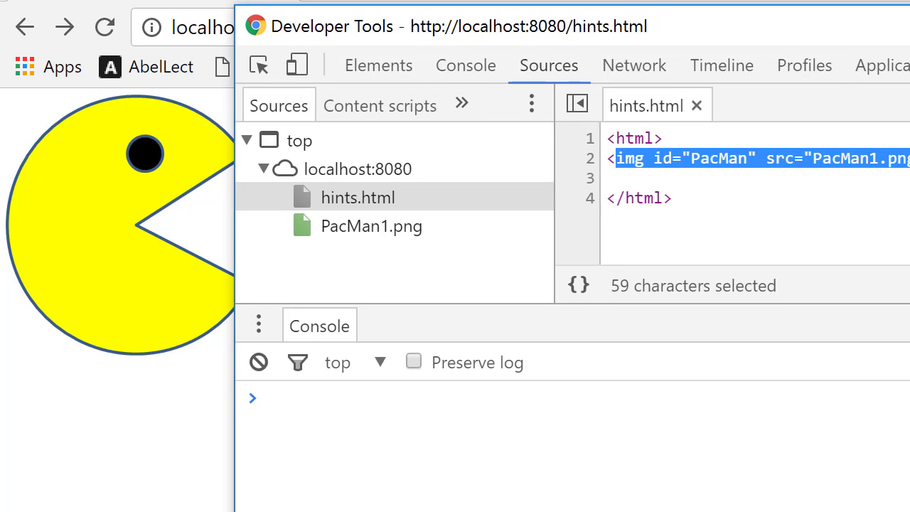
Step: Run var img1 = document.getElementById('PacMan'); in the console to store the image element
{"action": "left_click", "coordinate": [498, 398]}
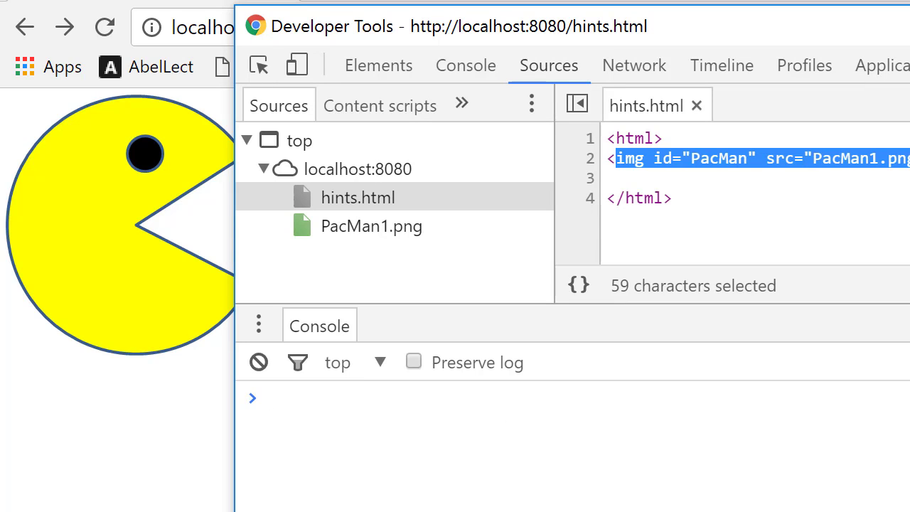
{"action": "mouse_move", "coordinate": [697, 179]}
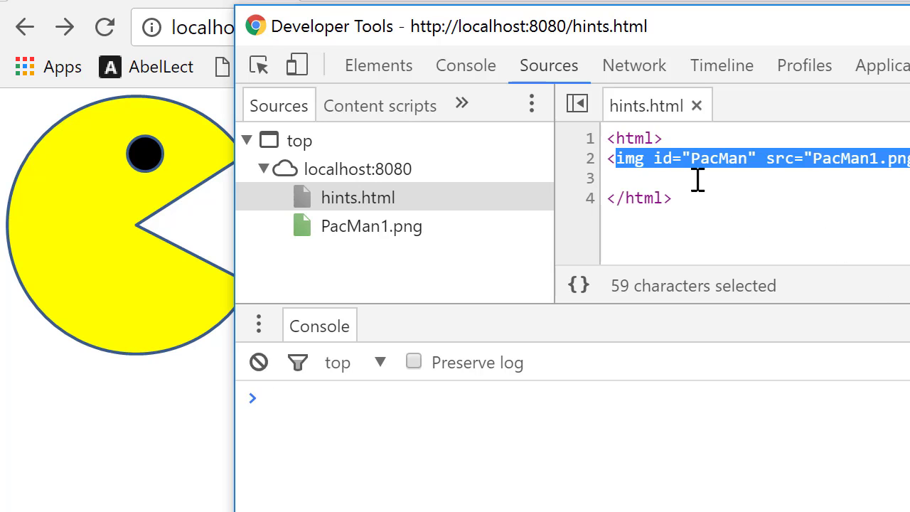
{"action": "mouse_move", "coordinate": [724, 176]}
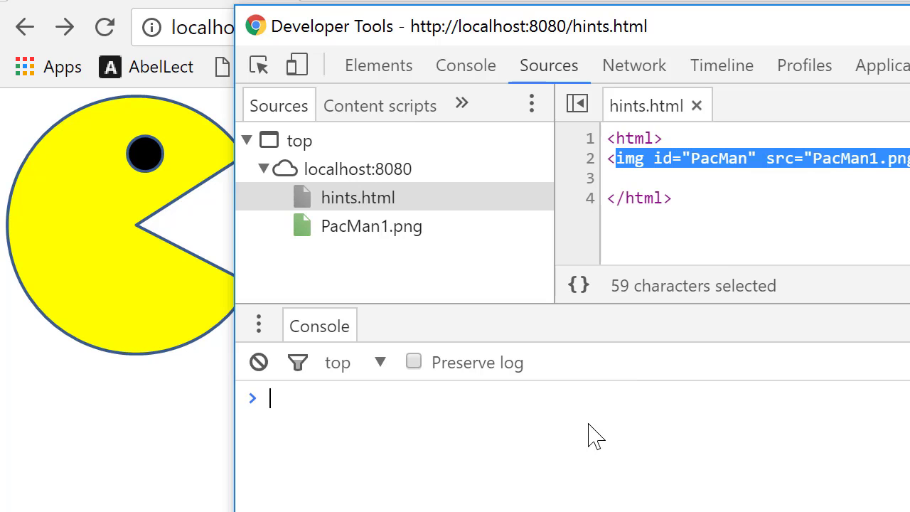
{"action": "type", "text": "var img1 = document.getElementById('PacMan');"}
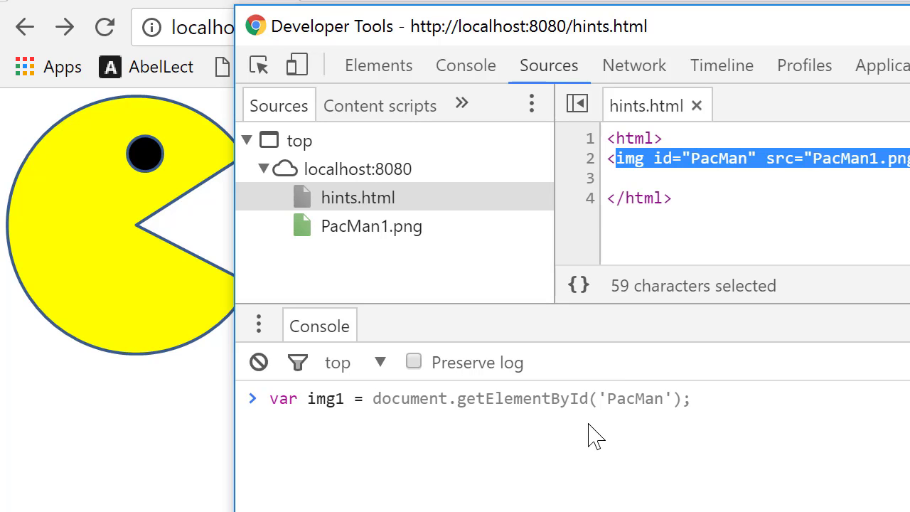
{"action": "mouse_move", "coordinate": [643, 399]}
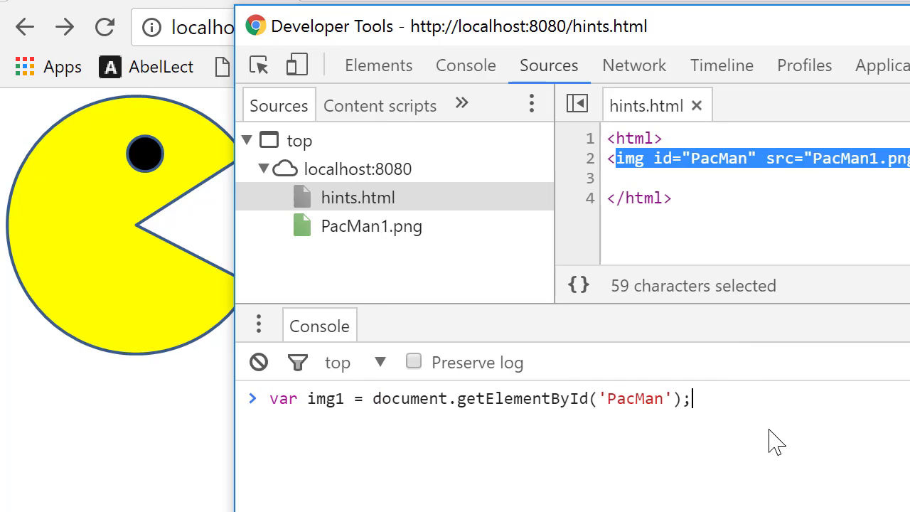
{"action": "key", "text": "Return"}
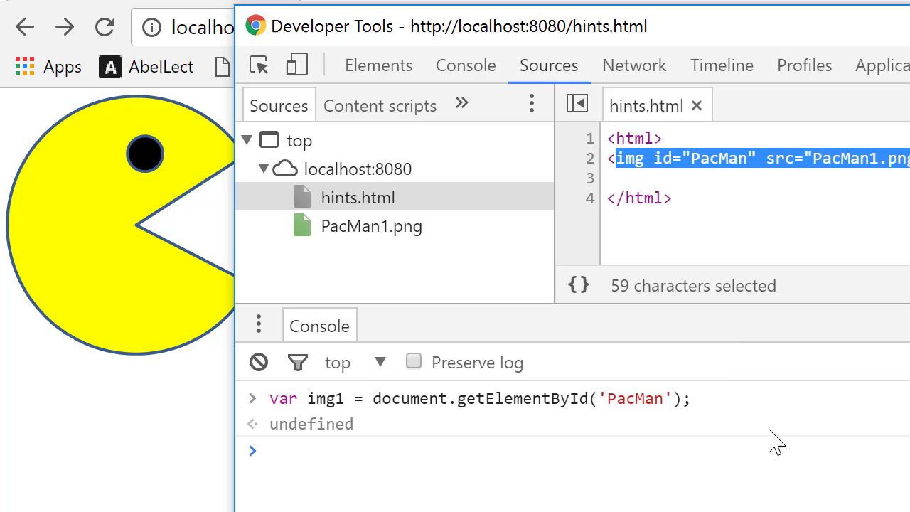
{"action": "type", "text": "if"}
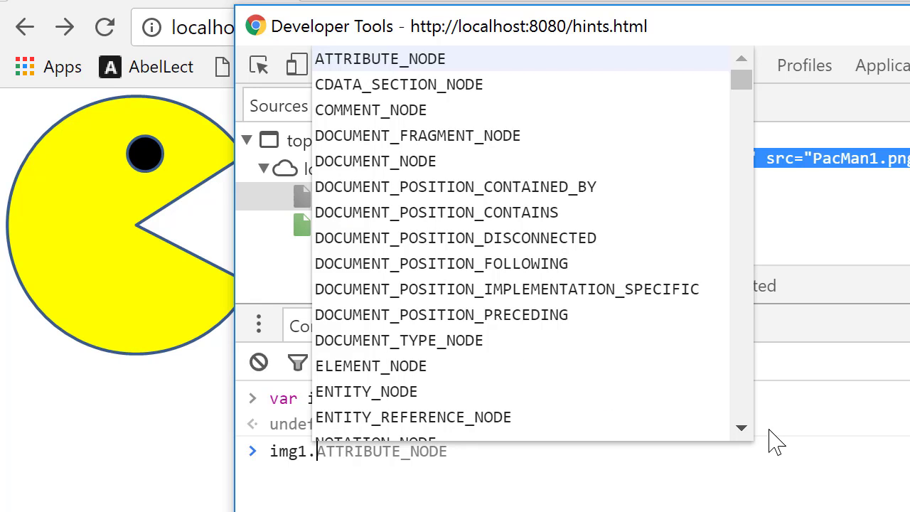
{"action": "mouse_move", "coordinate": [750, 100]}
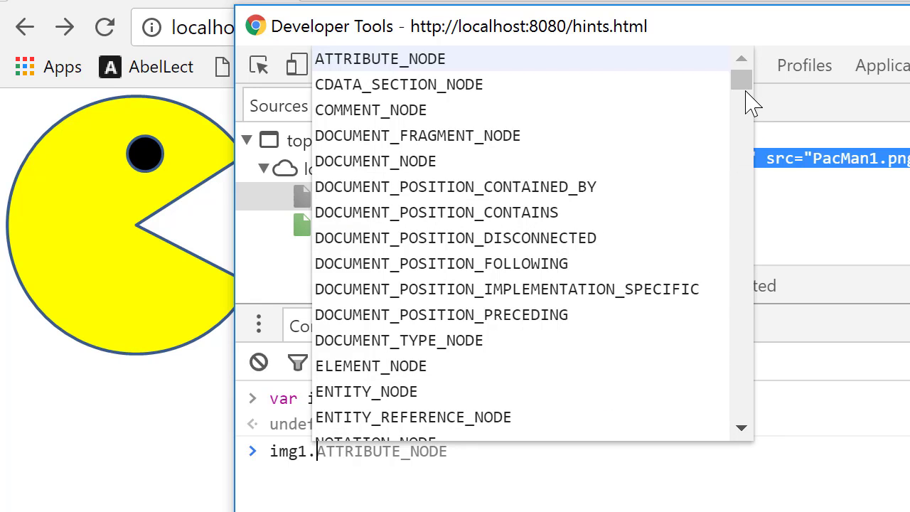
Step: Browse img1's autocomplete properties and begin the img1.style.left assignment
{"action": "scroll", "scroll_direction": "down", "scroll_amount": 3}
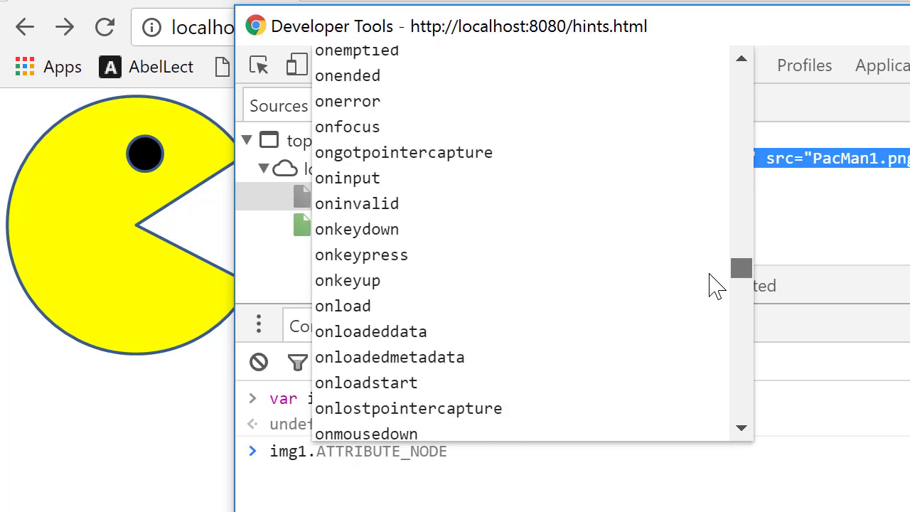
{"action": "scroll", "scroll_direction": "up", "scroll_amount": 3}
{"action": "type", "text": "style."}
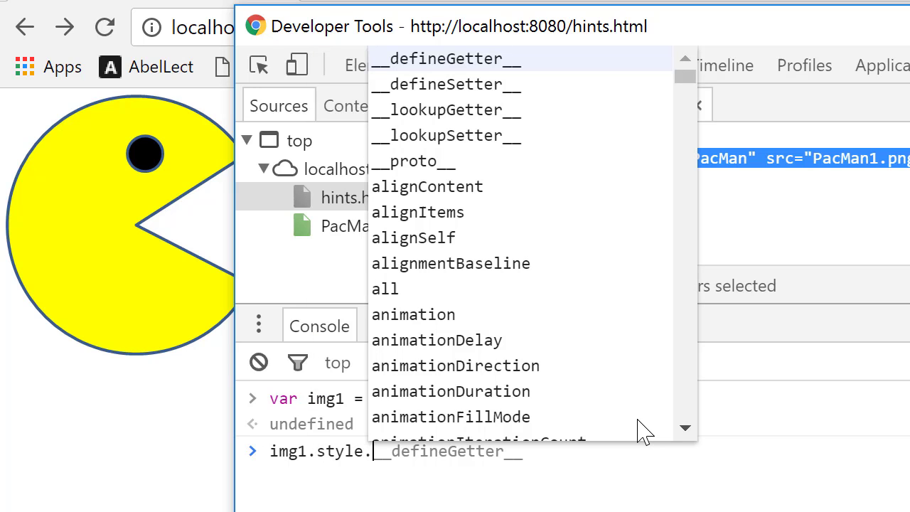
{"action": "type", "text": "left = '"}
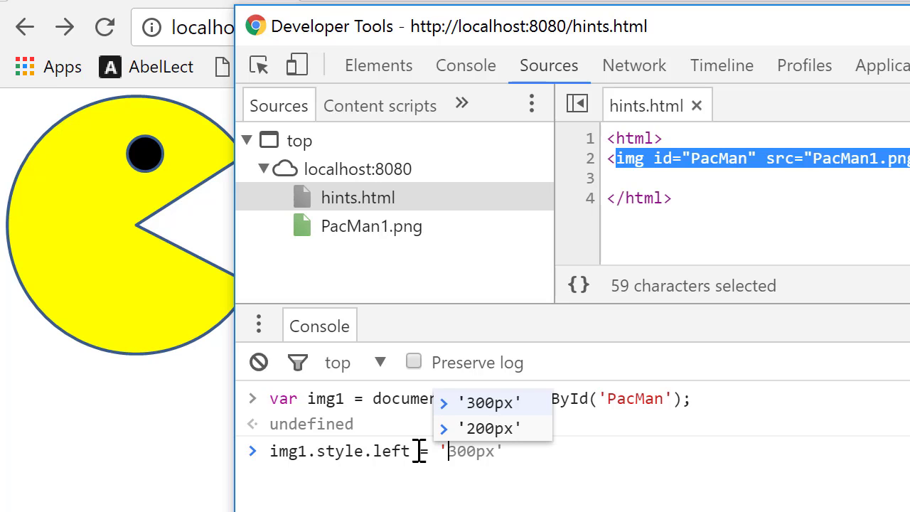
Step: Set img1.style.left to '200px', moving Pac-Man right, and start another img1 statement
{"action": "left_click", "coordinate": [487, 428]}
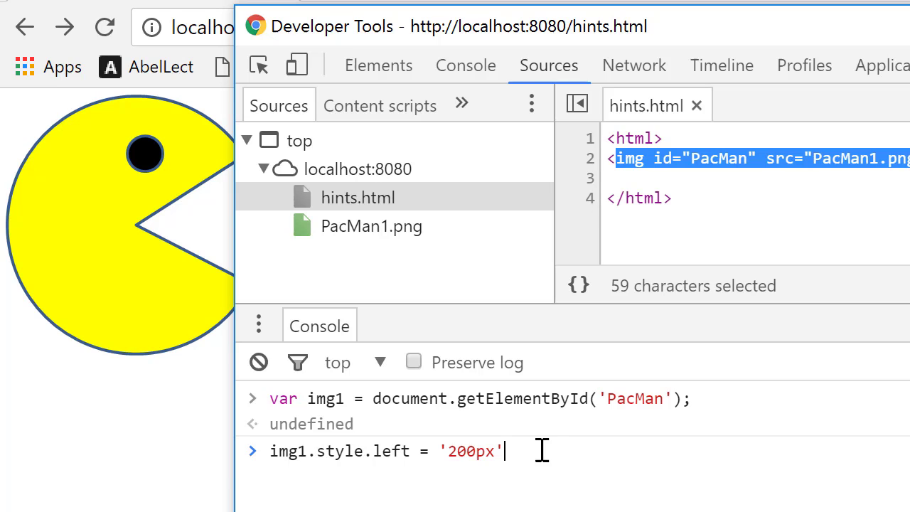
{"action": "key", "text": "Return"}
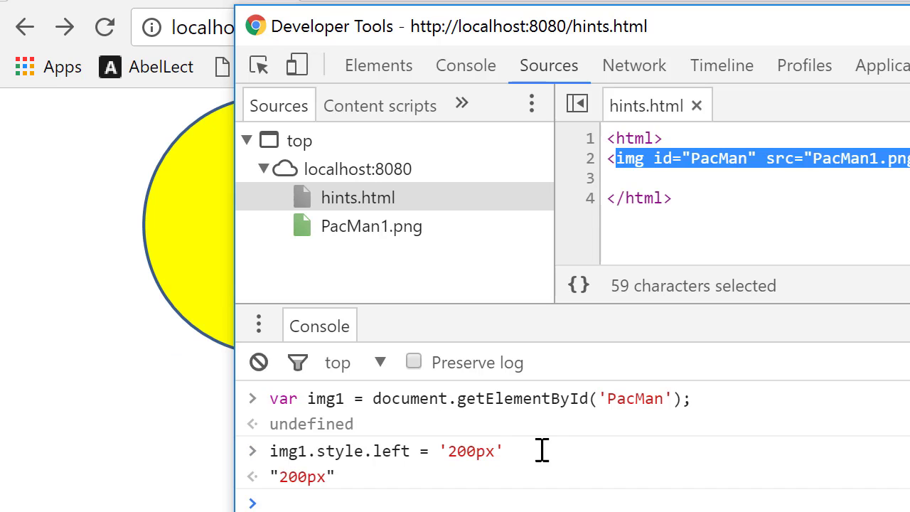
{"action": "mouse_move", "coordinate": [142, 362]}
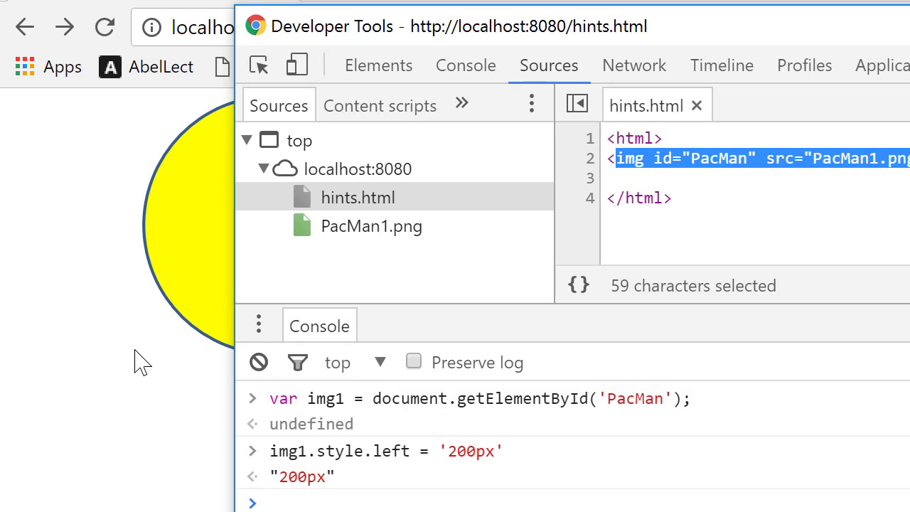
{"action": "mouse_move", "coordinate": [145, 106]}
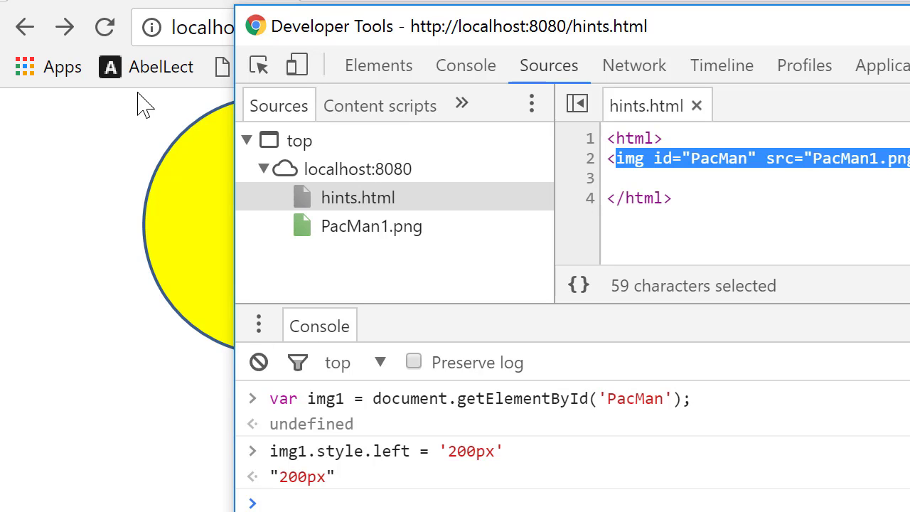
{"action": "mouse_move", "coordinate": [151, 114]}
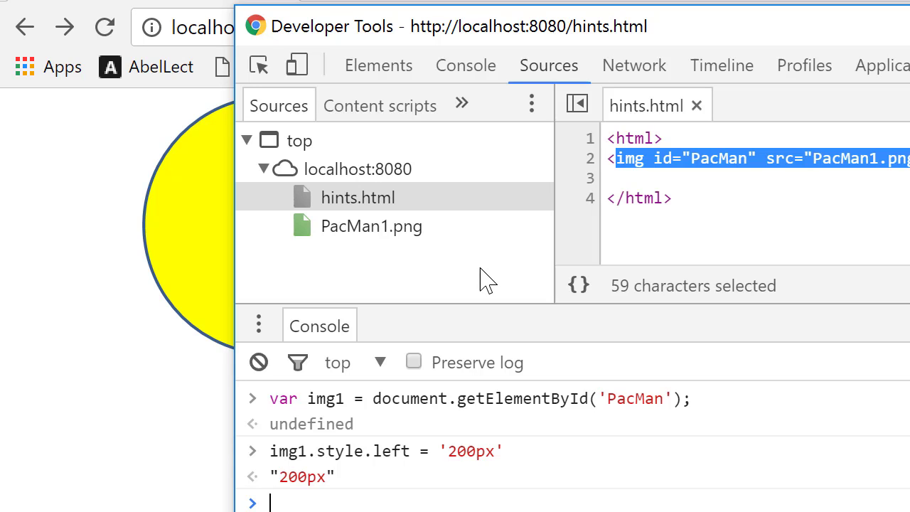
{"action": "type", "text": "img1.style"}
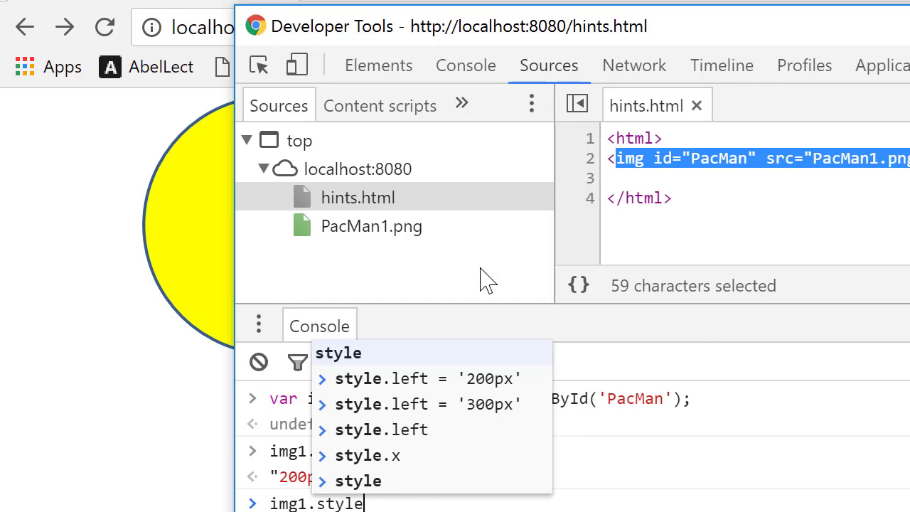
Step: Set img1.style.top to '100px' to move Pac-Man down 100 pixels
{"action": "type", "text": ".top ="}
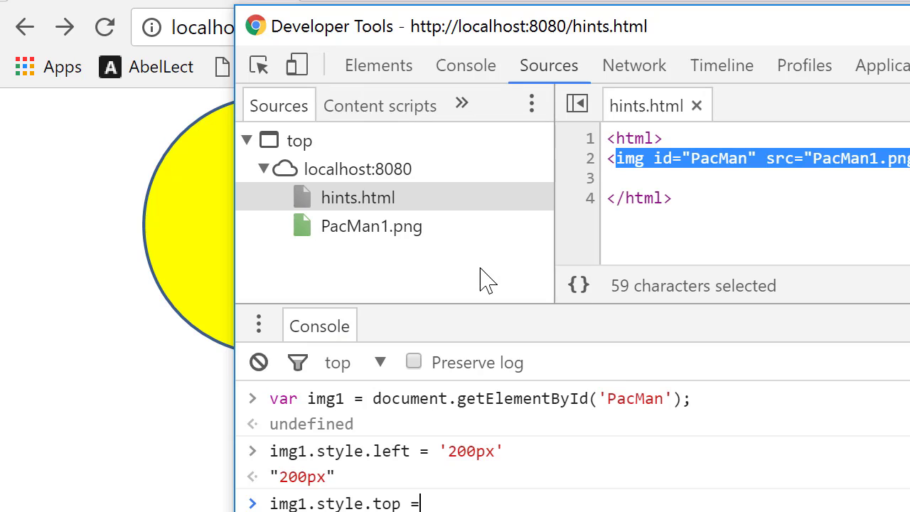
{"action": "type", "text": "'"}
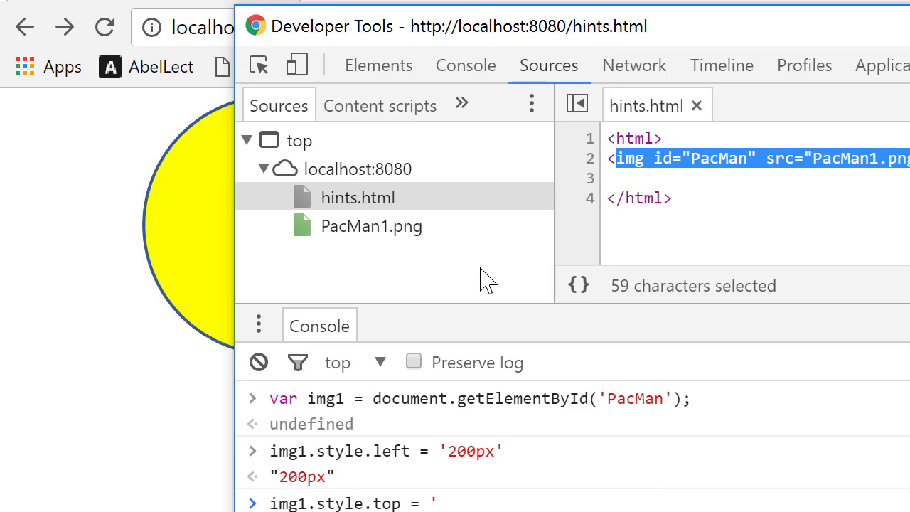
{"action": "type", "text": "100p"}
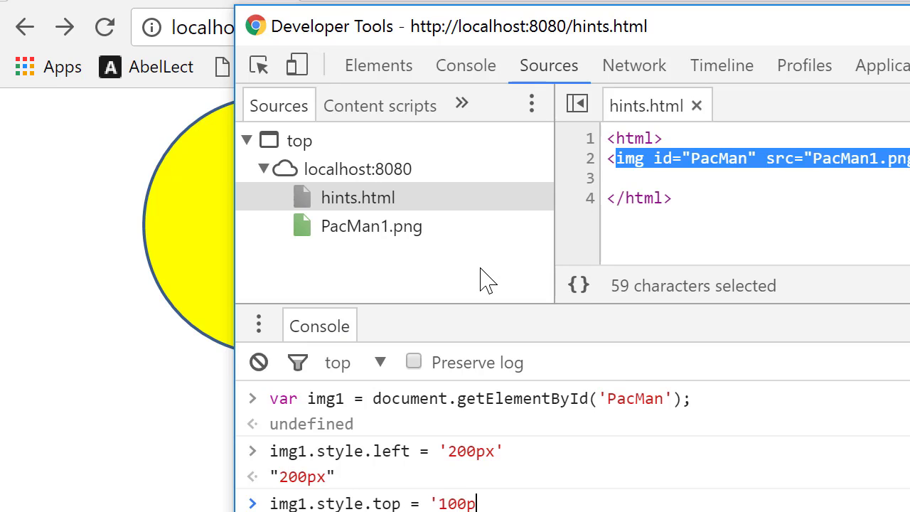
{"action": "type", "text": "x'"}
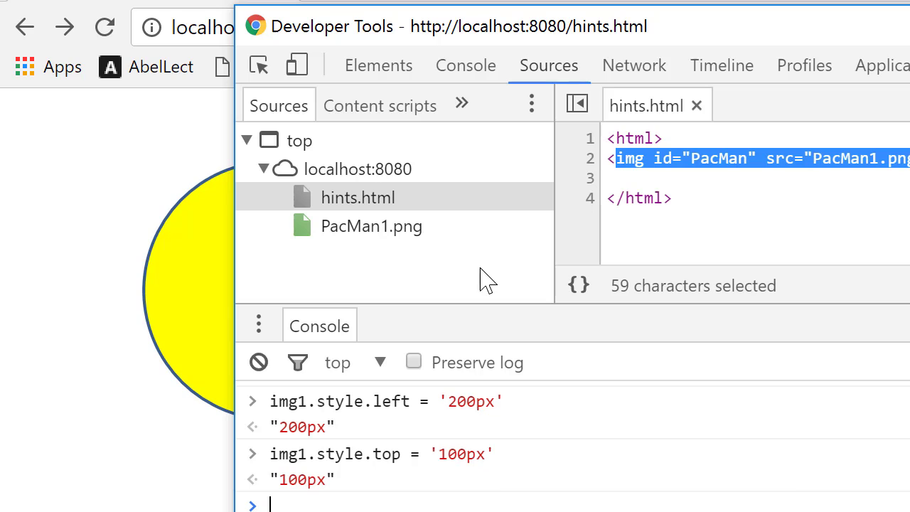
{"action": "mouse_move", "coordinate": [138, 415]}
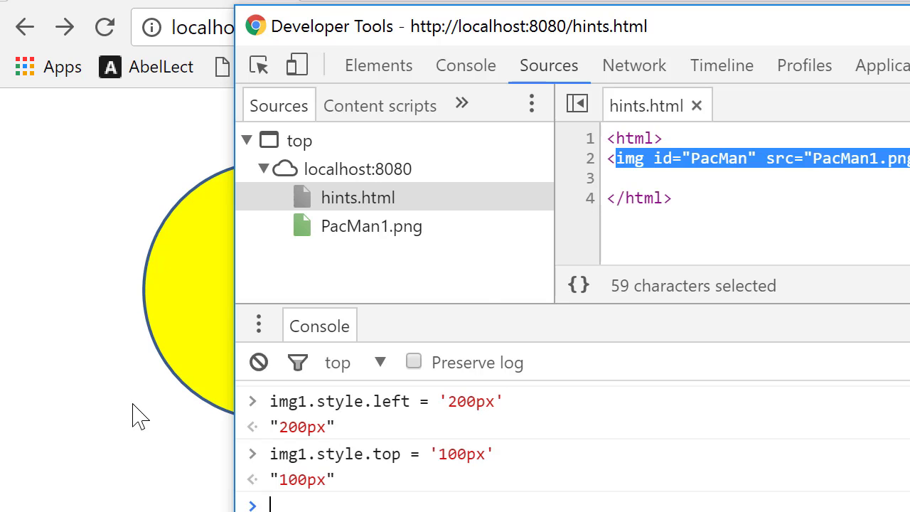
{"action": "mouse_move", "coordinate": [298, 498]}
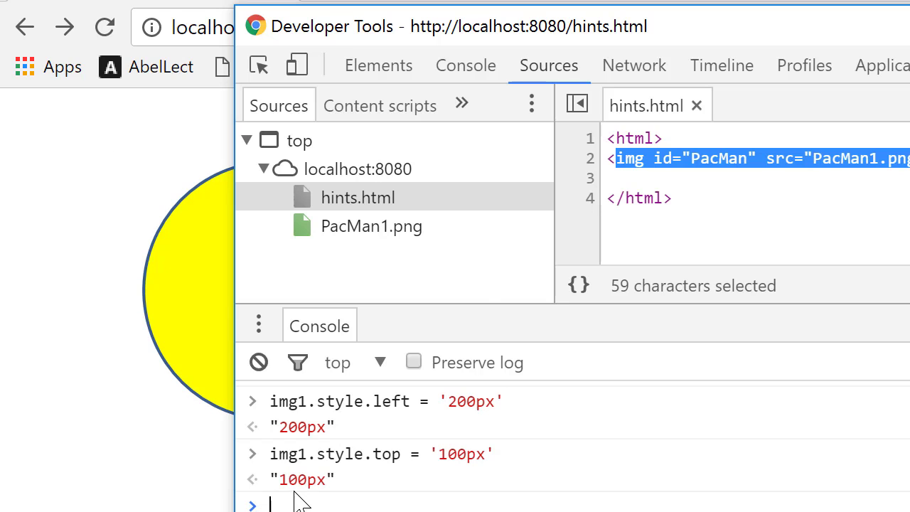
{"action": "mouse_move", "coordinate": [385, 413]}
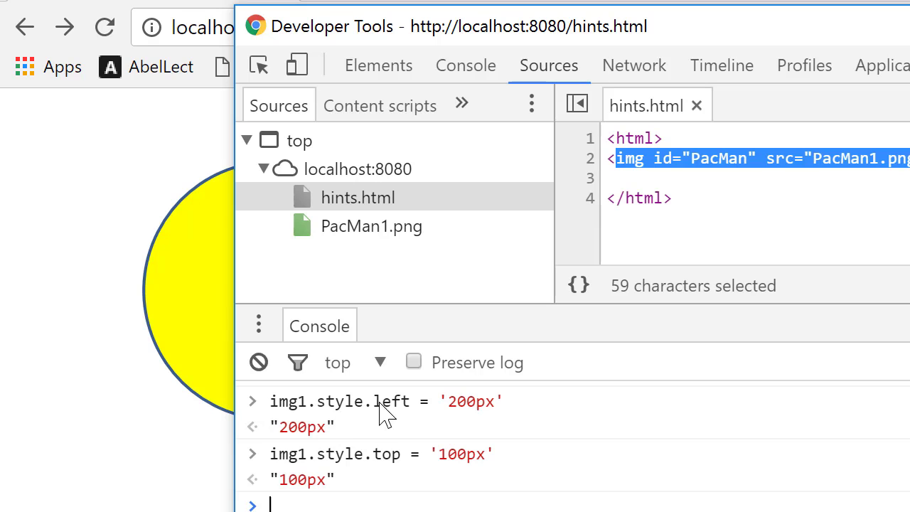
{"action": "mouse_move", "coordinate": [387, 458]}
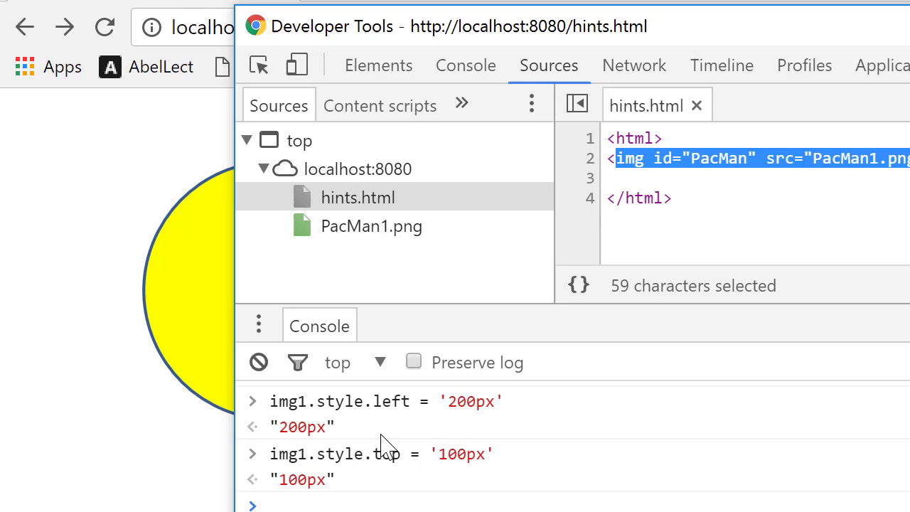
{"action": "mouse_move", "coordinate": [412, 434]}
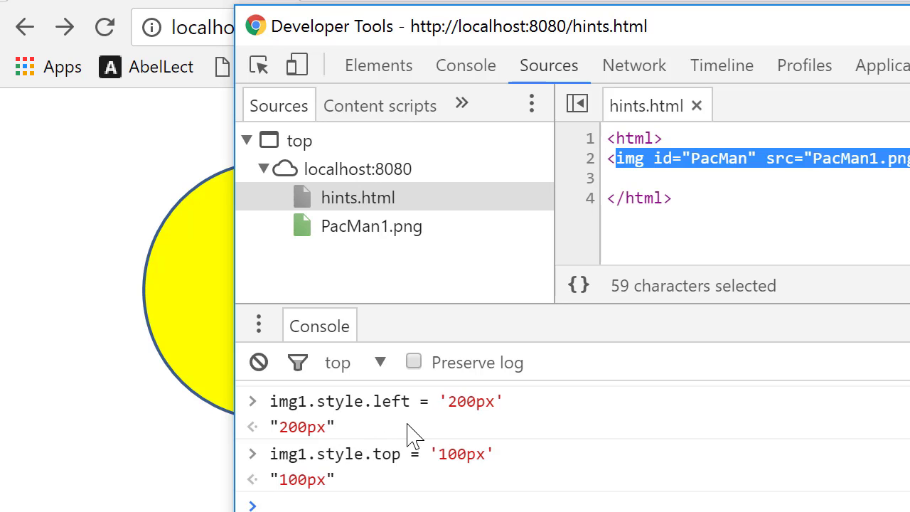
{"action": "mouse_move", "coordinate": [415, 427]}
{"action": "type", "text": "img1.style.left = '0p"}
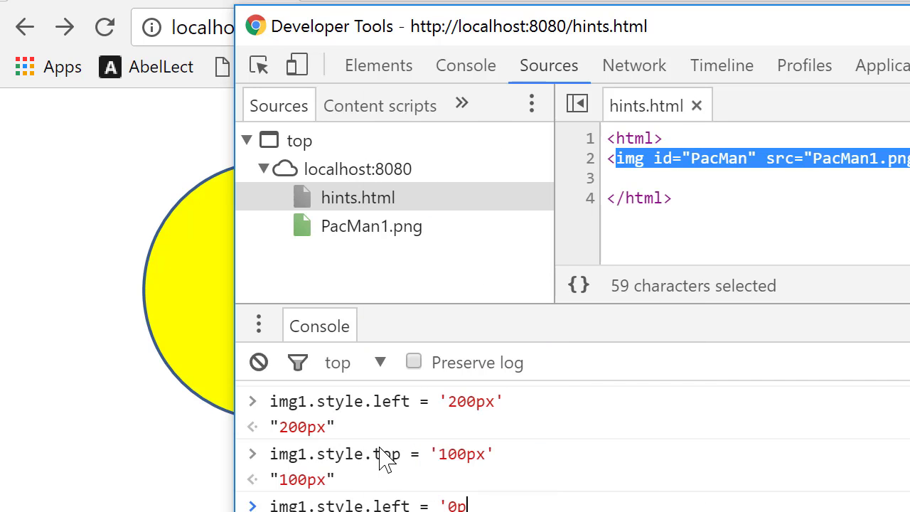
Step: Set img1.style.left back to '0px', returning Pac-Man to the left edge
{"action": "type", "text": "x'"}
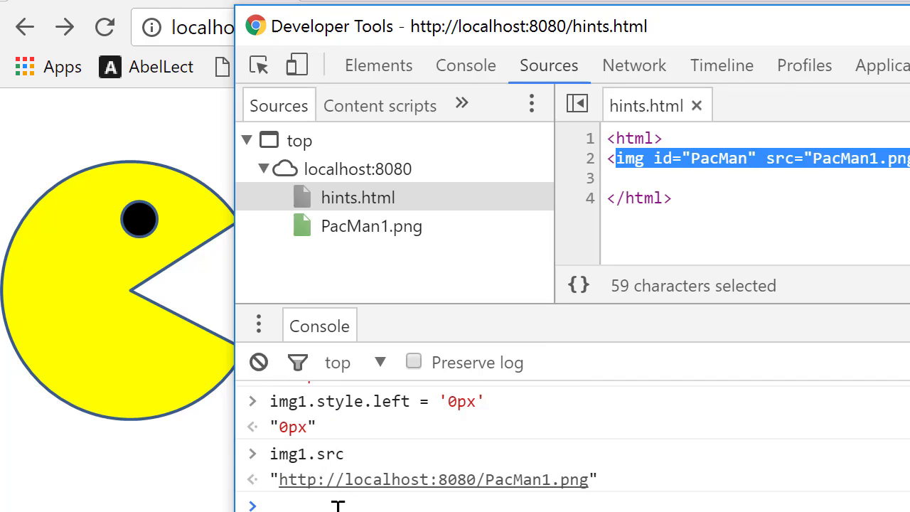
{"action": "mouse_move", "coordinate": [552, 477]}
{"action": "type", "text": "img1.src"}
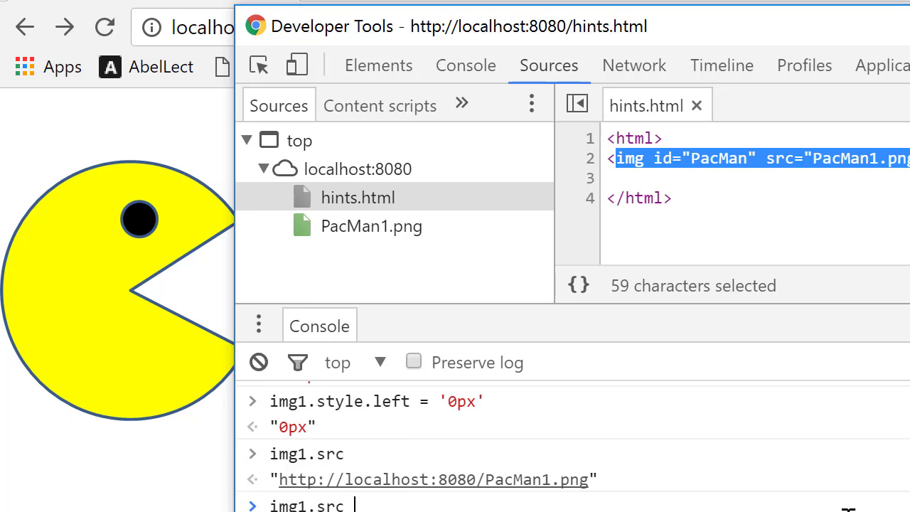
Step: Compose img1.src = 'PacMan2.png' in the console without running it yet
{"action": "type", "text": "= '"}
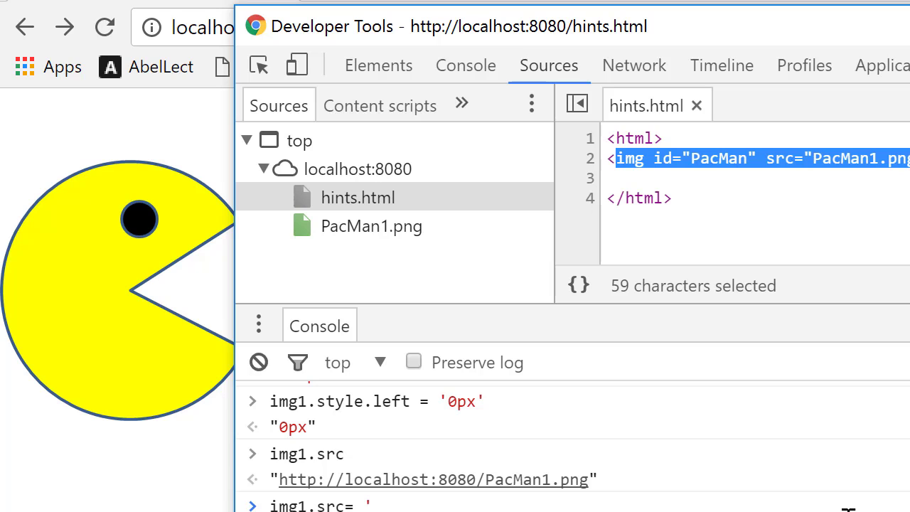
{"action": "type", "text": "Pa"}
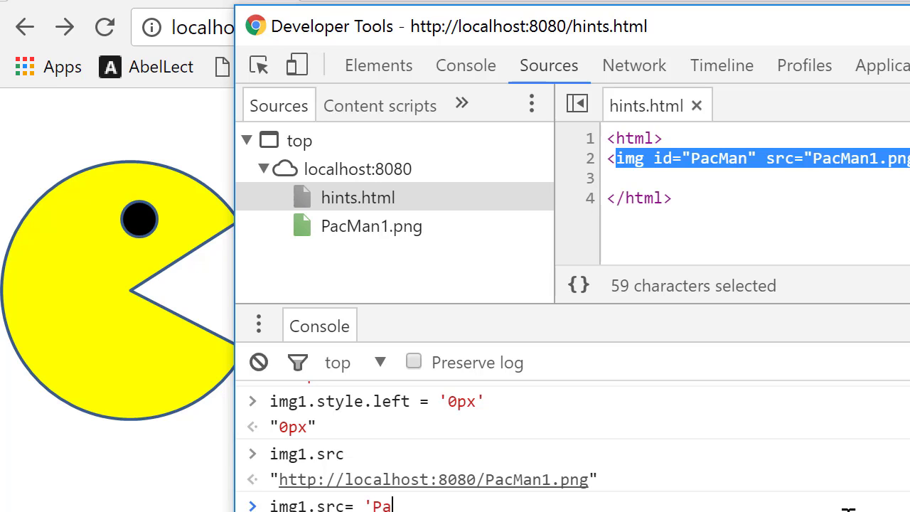
{"action": "type", "text": "cMan2.png'"}
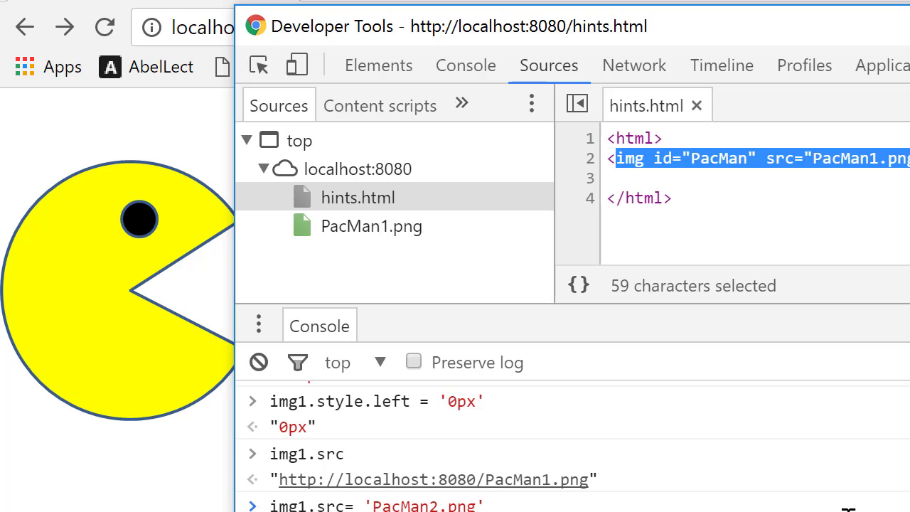
{"action": "mouse_move", "coordinate": [462, 483]}
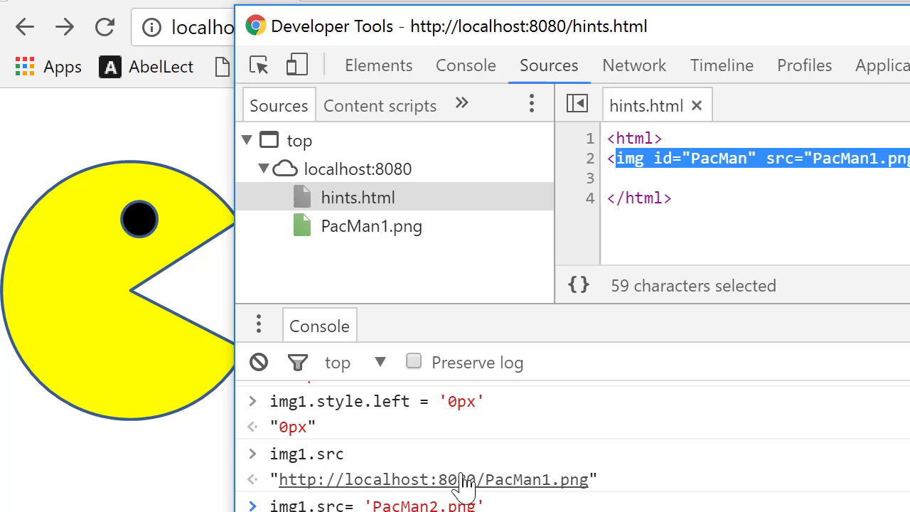
{"action": "mouse_move", "coordinate": [255, 193]}
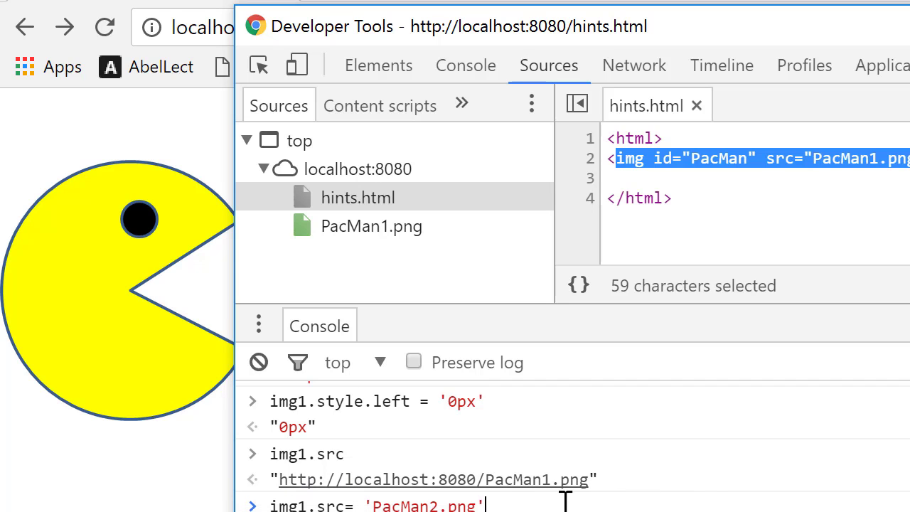
{"action": "mouse_move", "coordinate": [720, 501]}
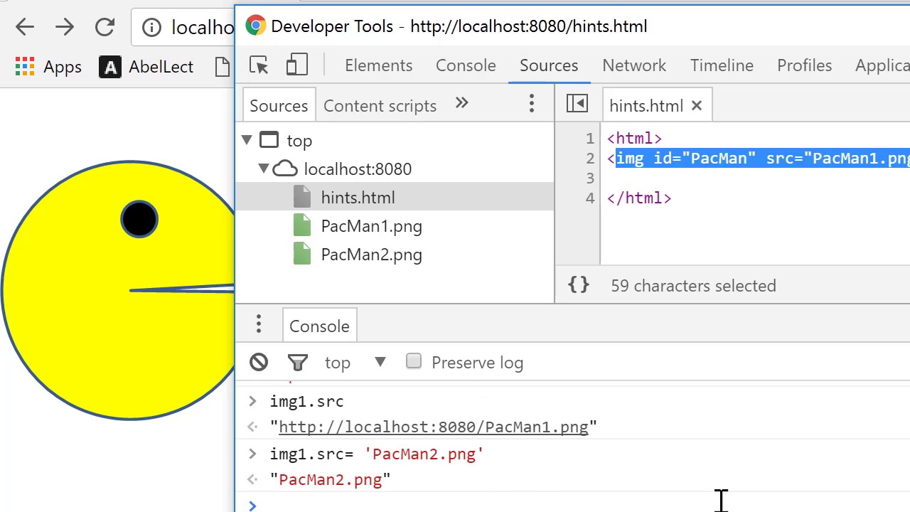
{"action": "mouse_move", "coordinate": [307, 460]}
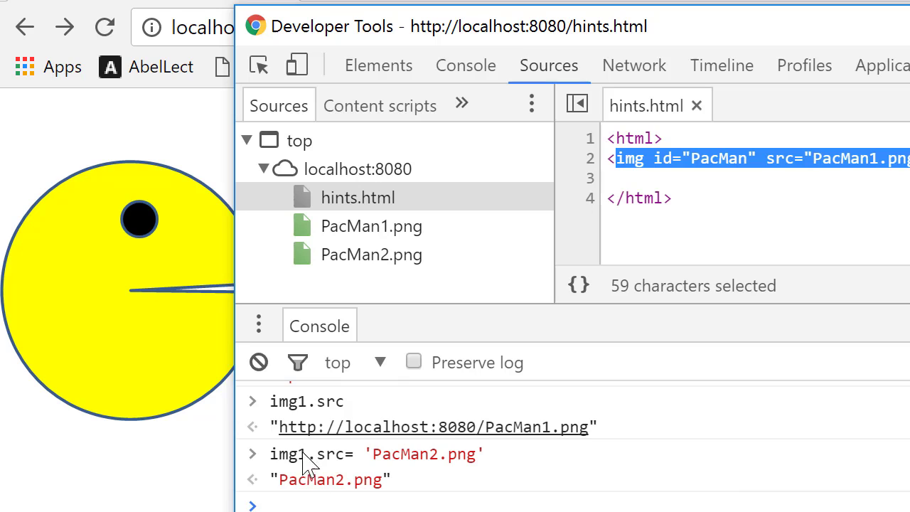
{"action": "mouse_move", "coordinate": [376, 462]}
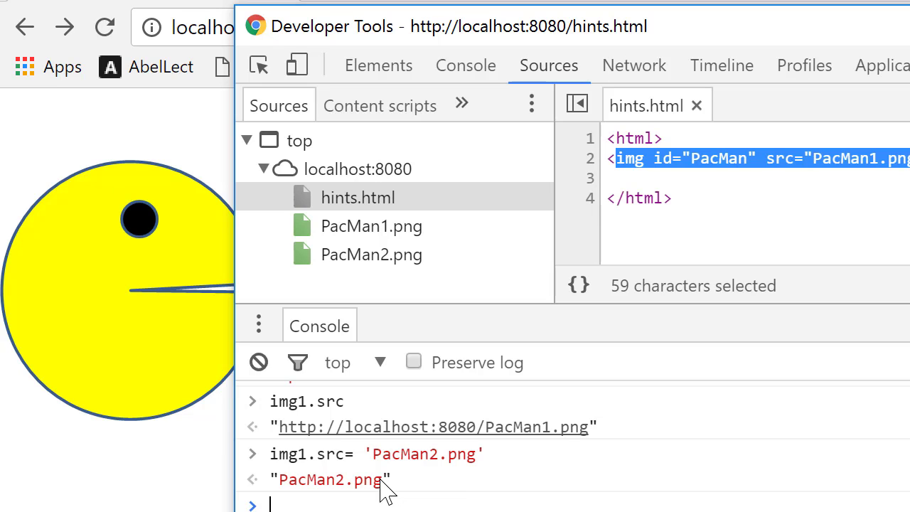
{"action": "mouse_move", "coordinate": [348, 497]}
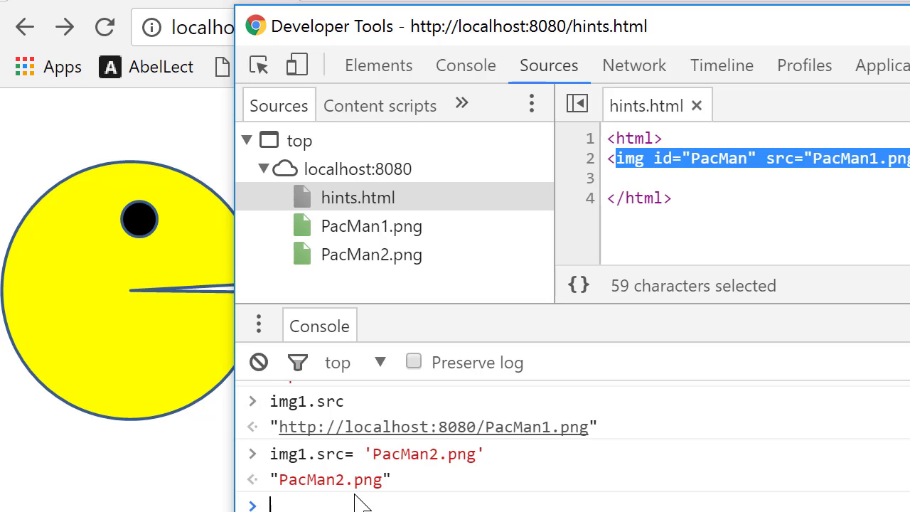
{"action": "mouse_move", "coordinate": [461, 105]}
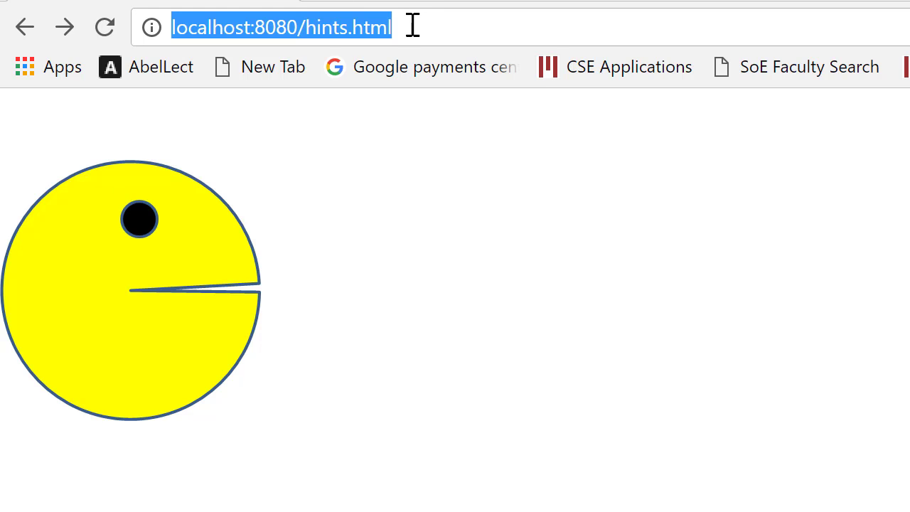
Step: Retype the localhost:8080/hints.html address in Chrome after switching to PacMan2.png
{"action": "type", "text": "localhost:8080/hints.h"}
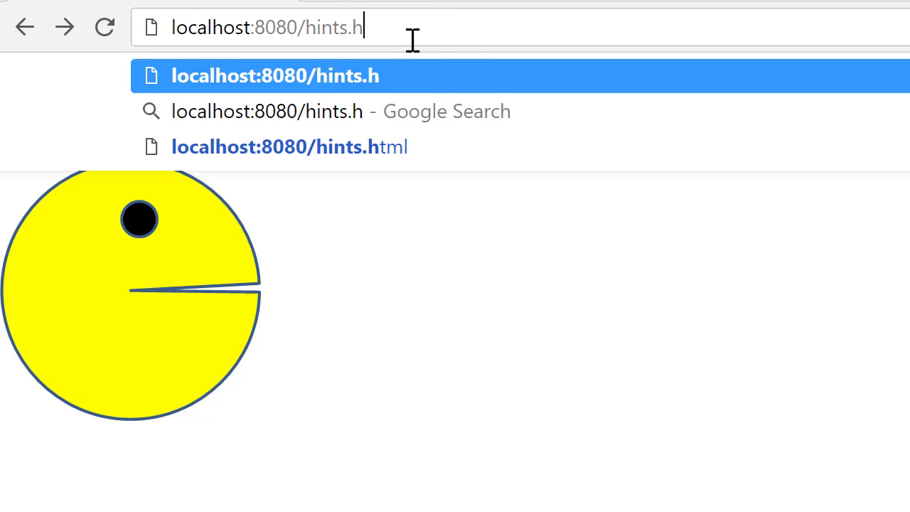